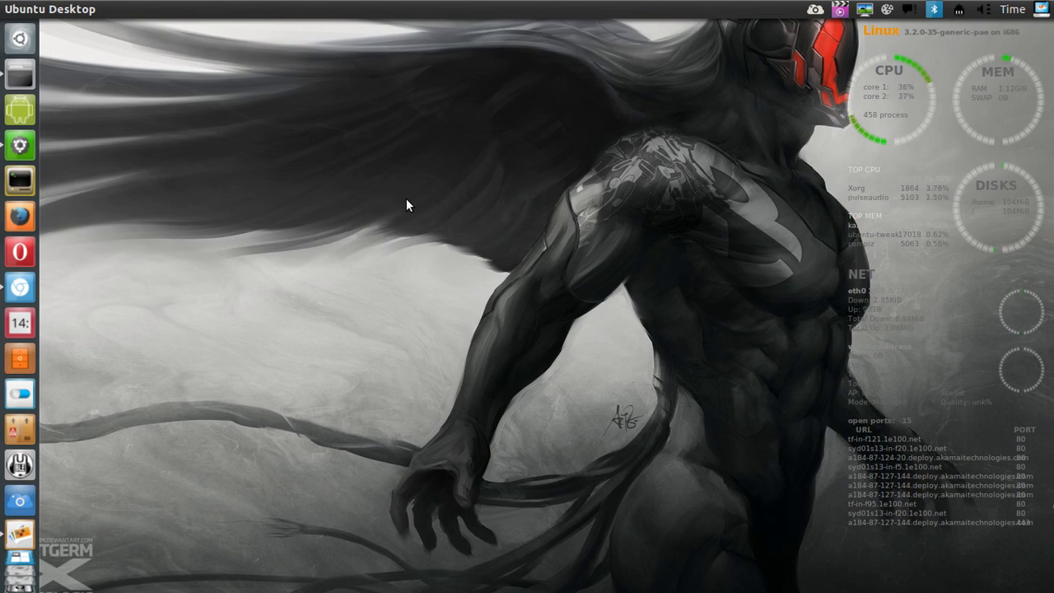
mouse_move(469, 156)
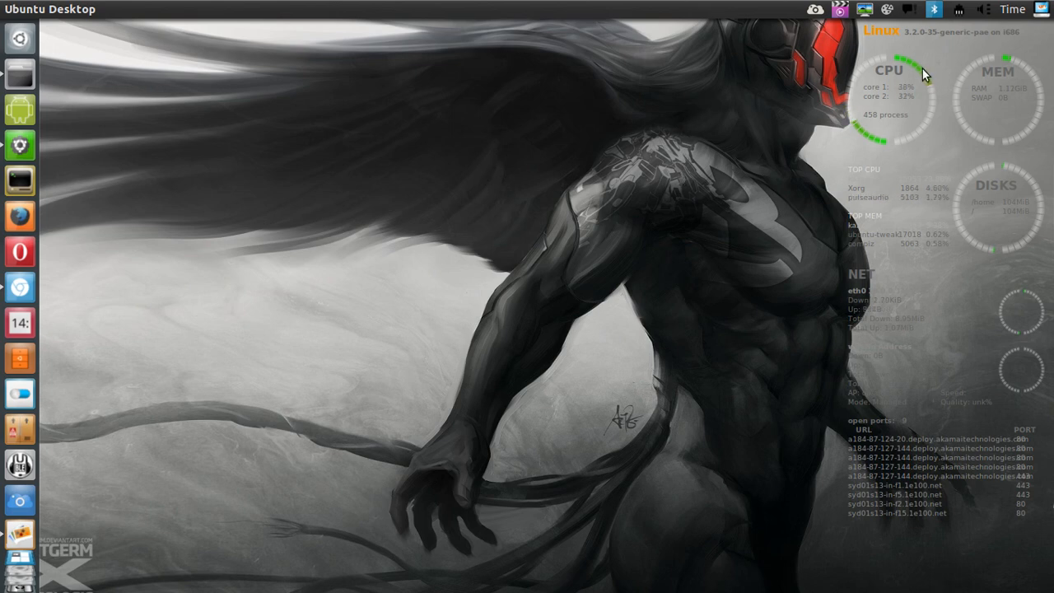
mouse_move(963, 368)
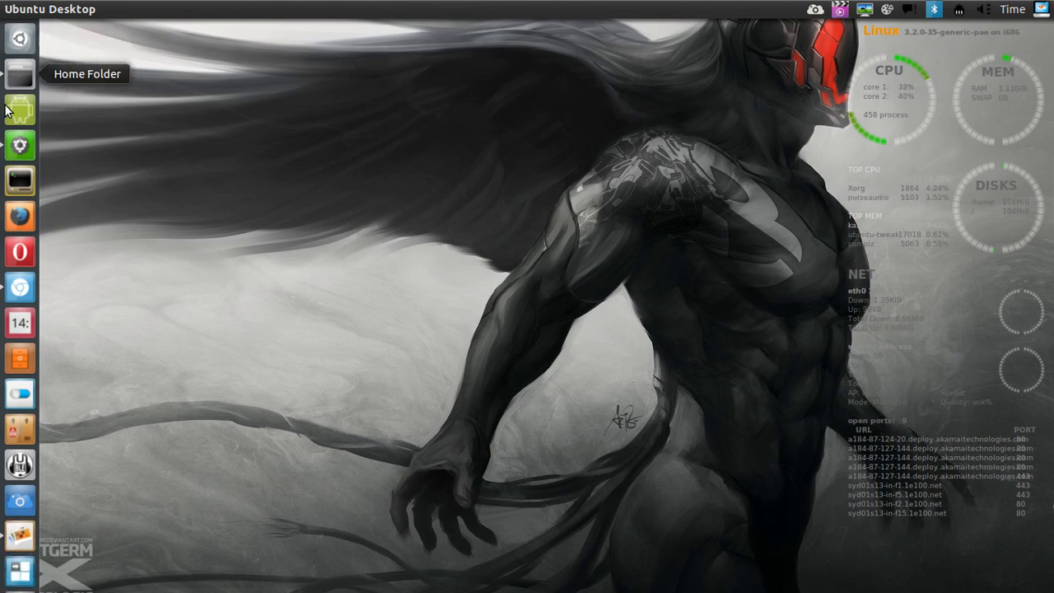
mouse_move(20, 39)
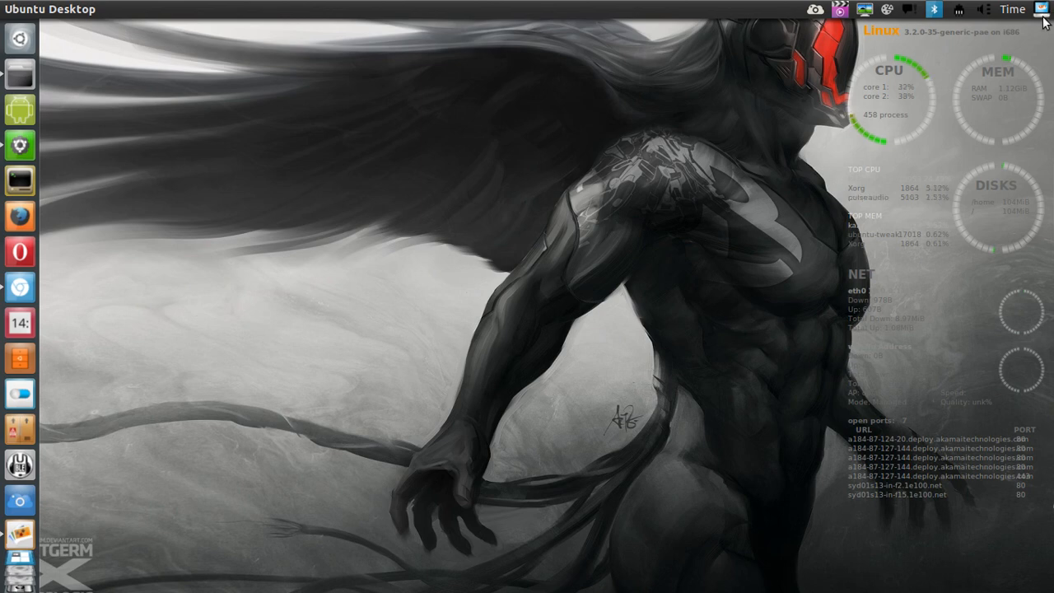
mouse_move(74, 63)
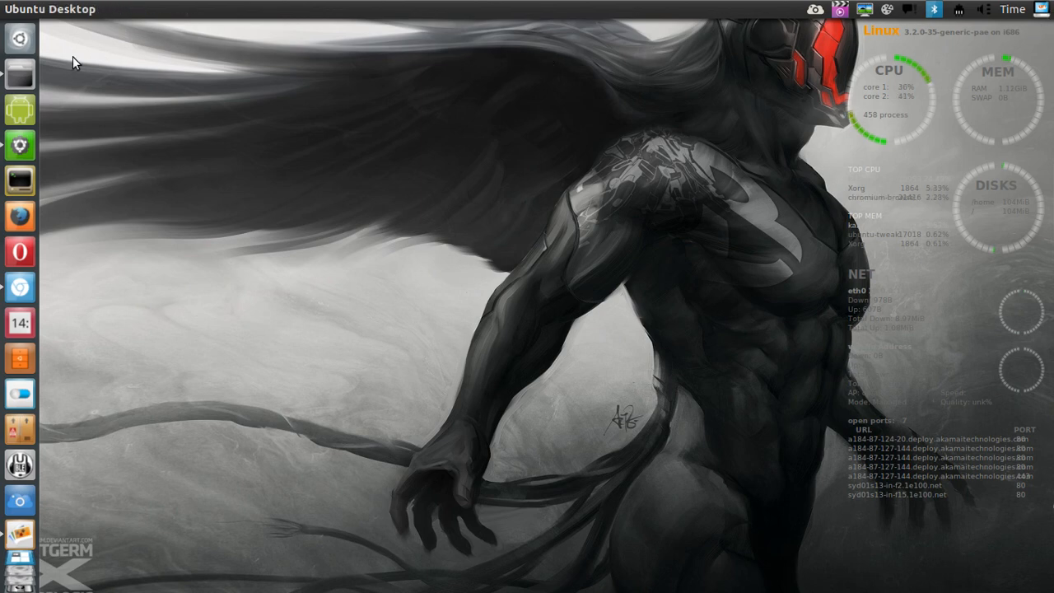
mouse_move(18, 357)
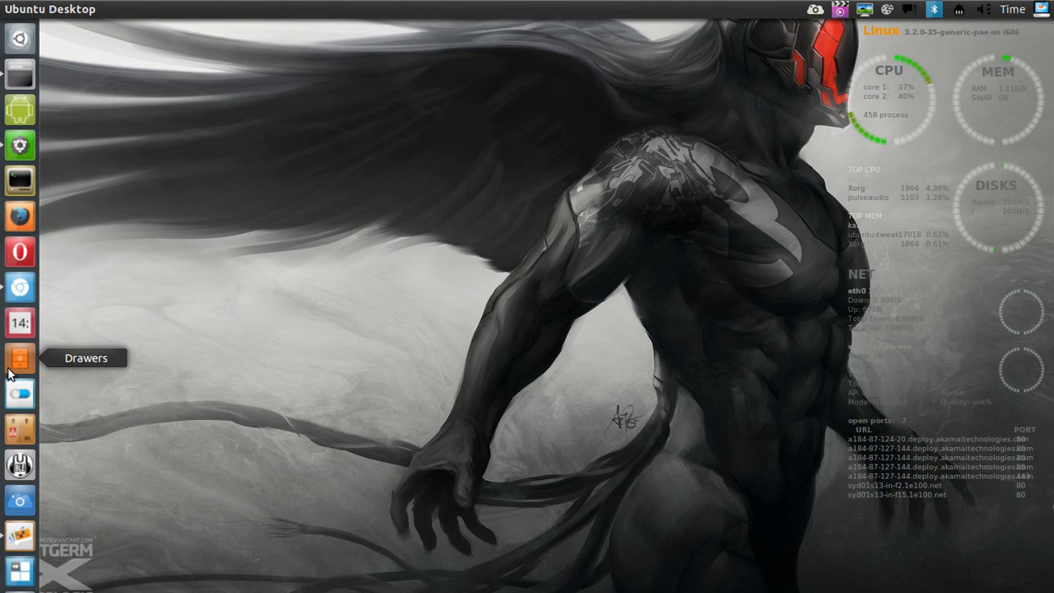
mouse_move(181, 276)
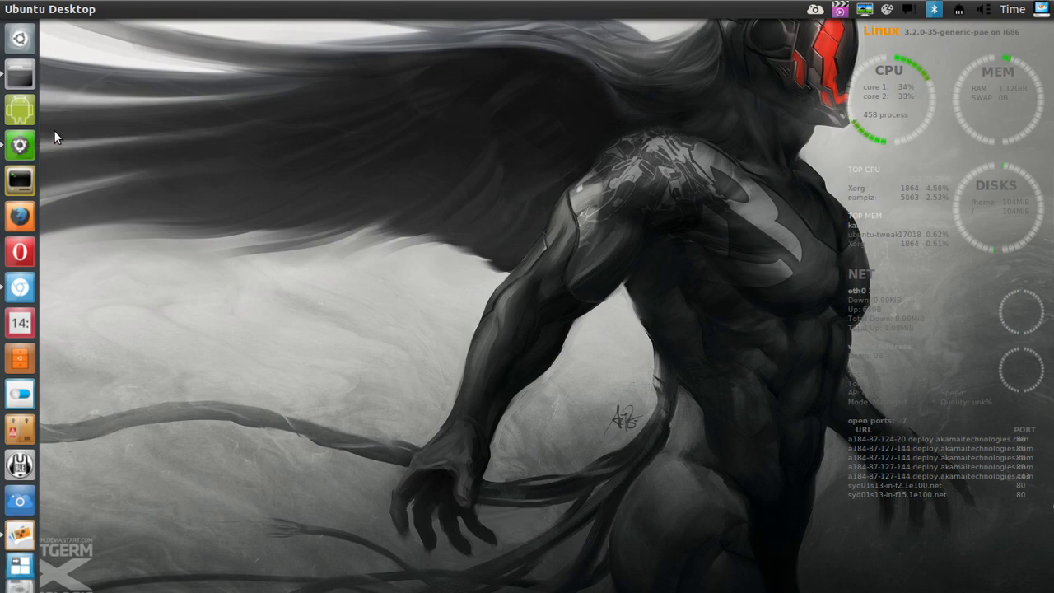
mouse_move(19, 38)
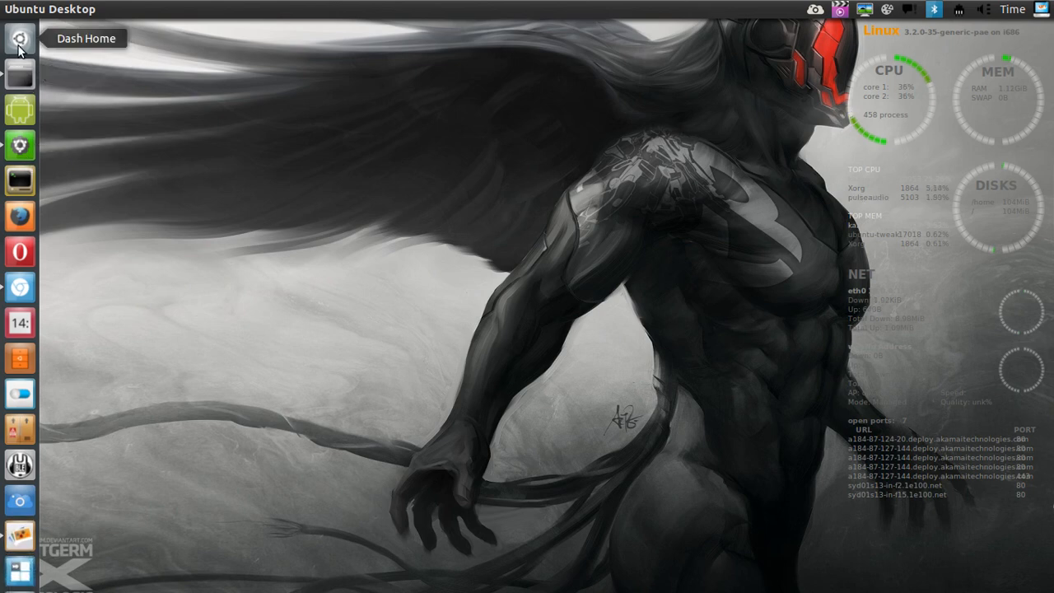
Step: Open and close the home folder, then view the Android device launcher options
click(20, 39)
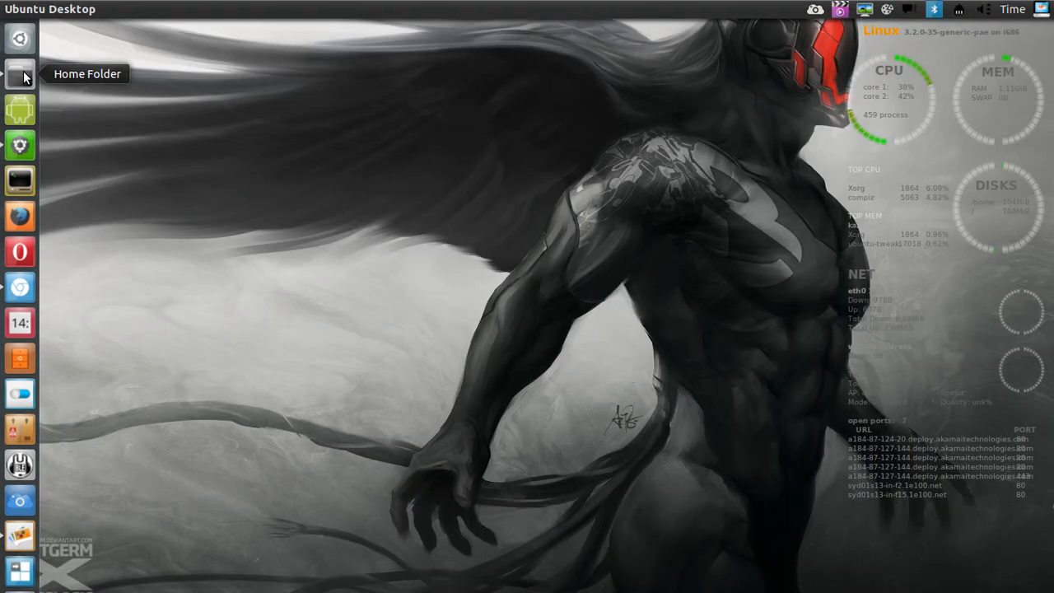
click(20, 76)
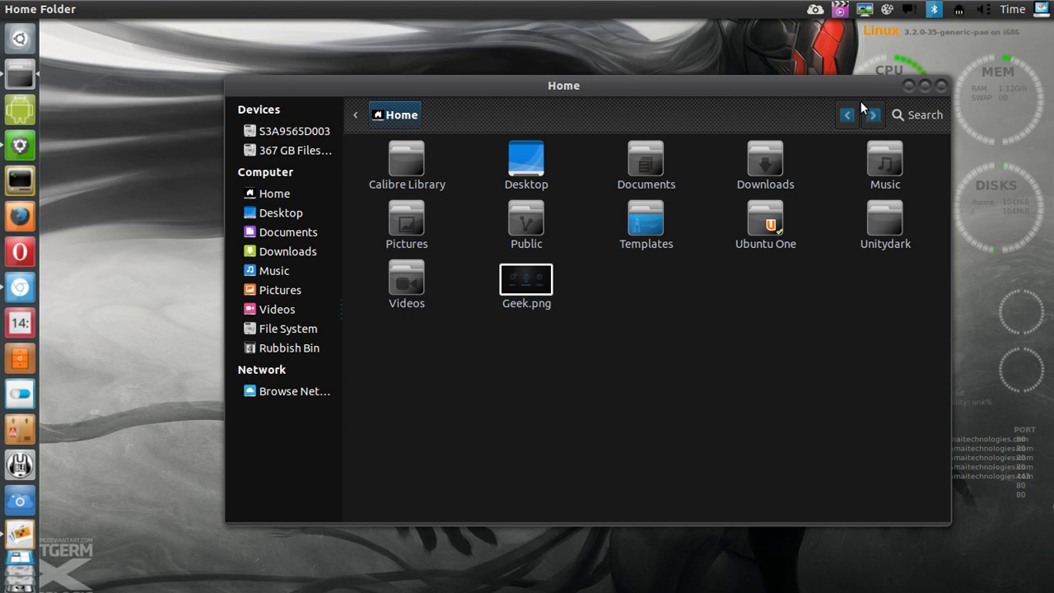
mouse_move(908, 86)
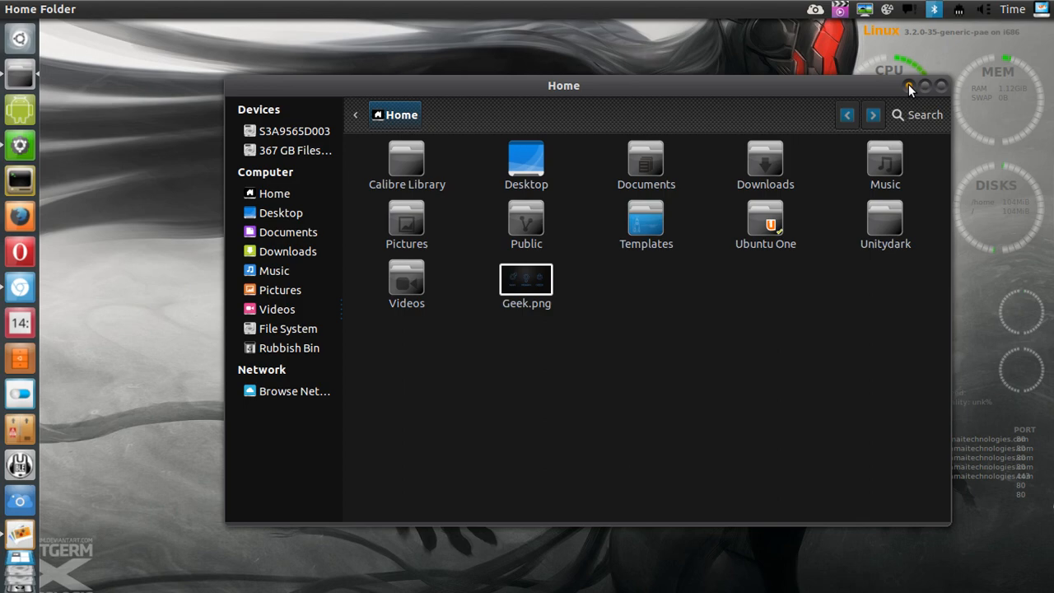
click(909, 87)
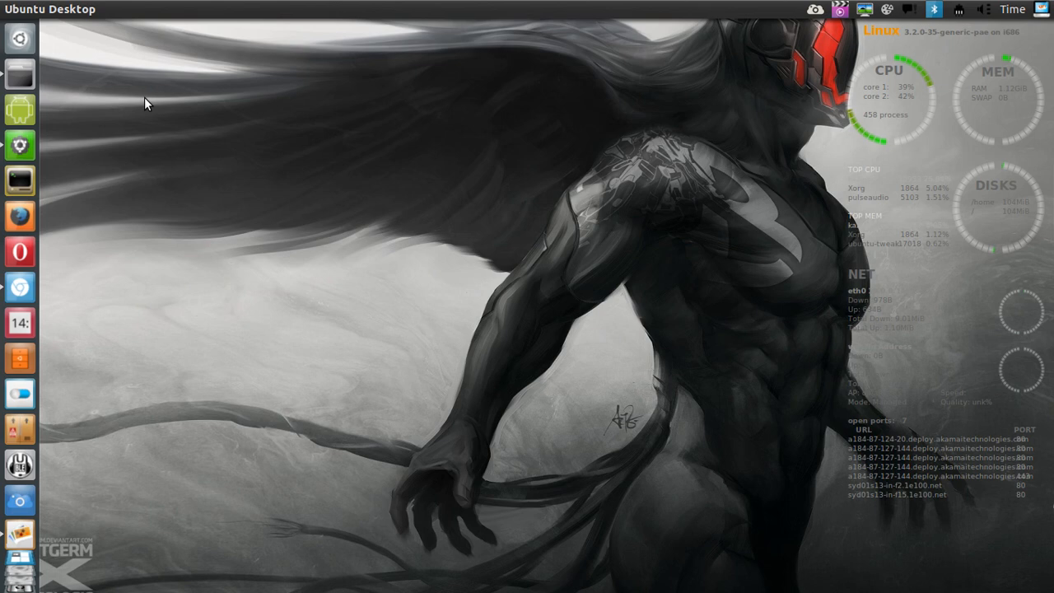
right_click(19, 109)
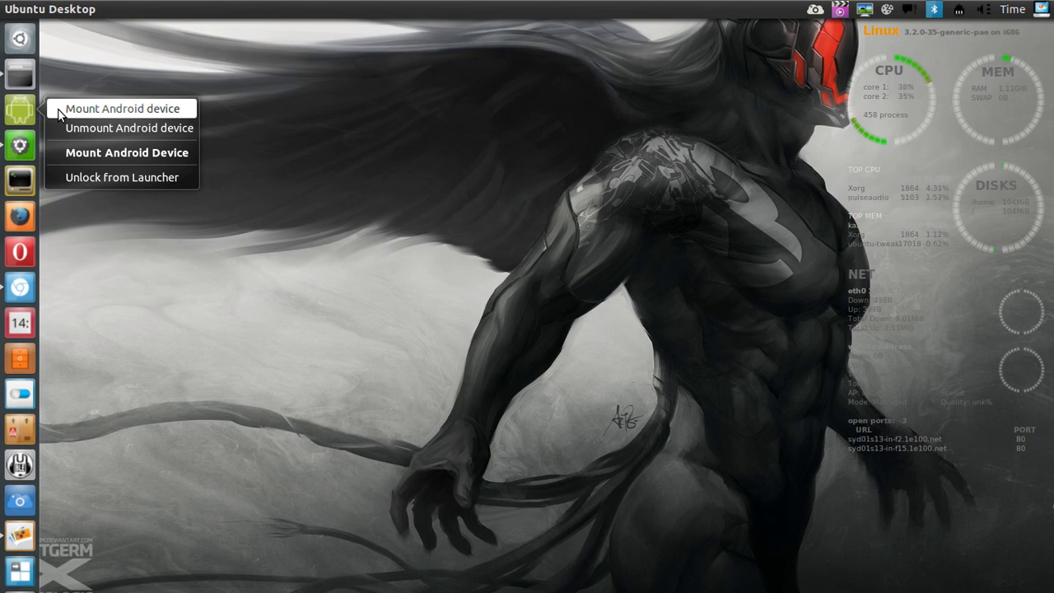
click(265, 131)
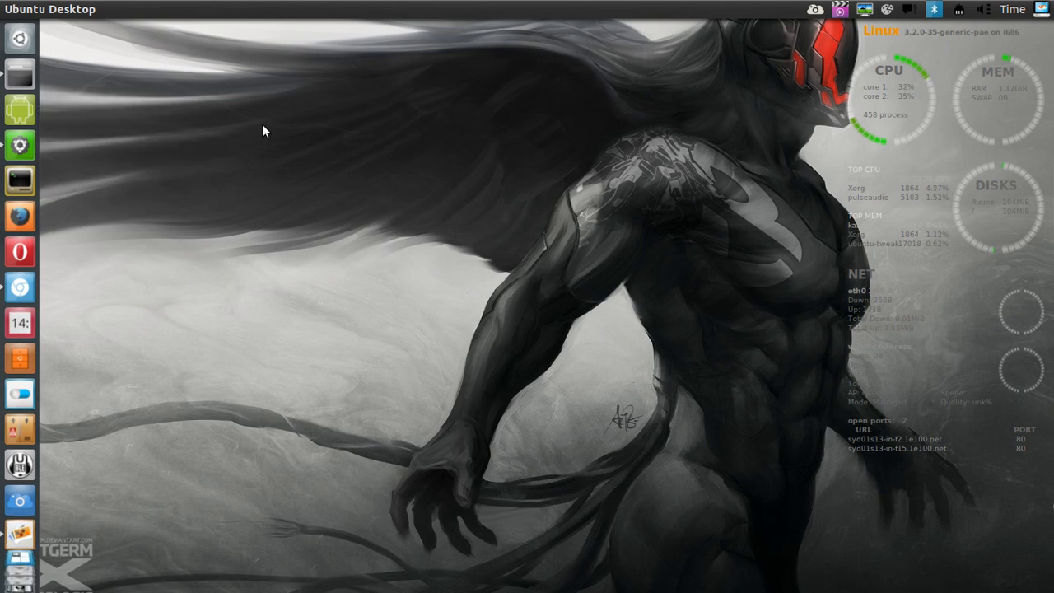
mouse_move(106, 142)
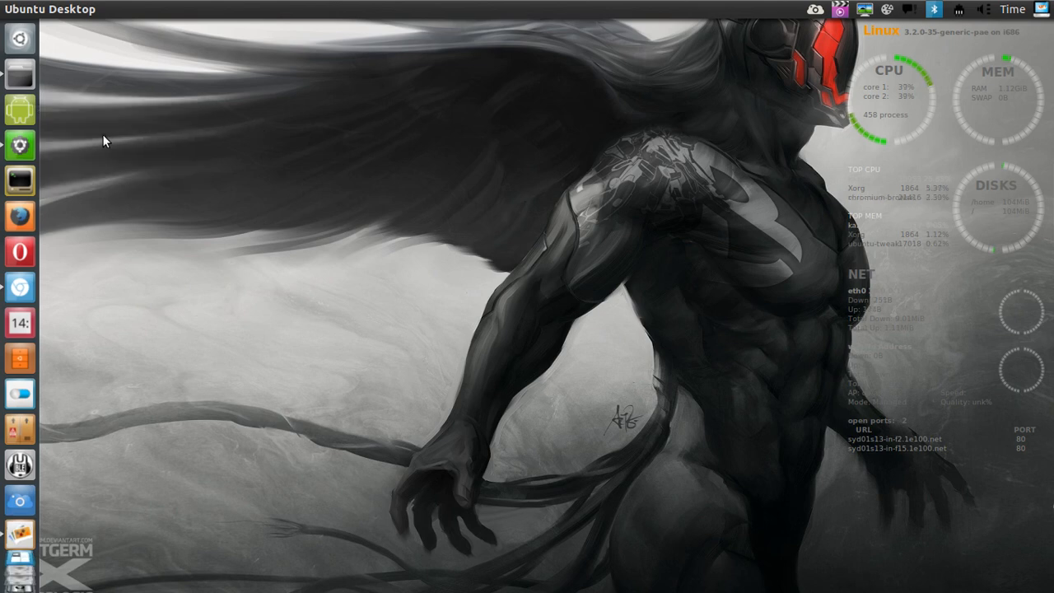
mouse_move(19, 145)
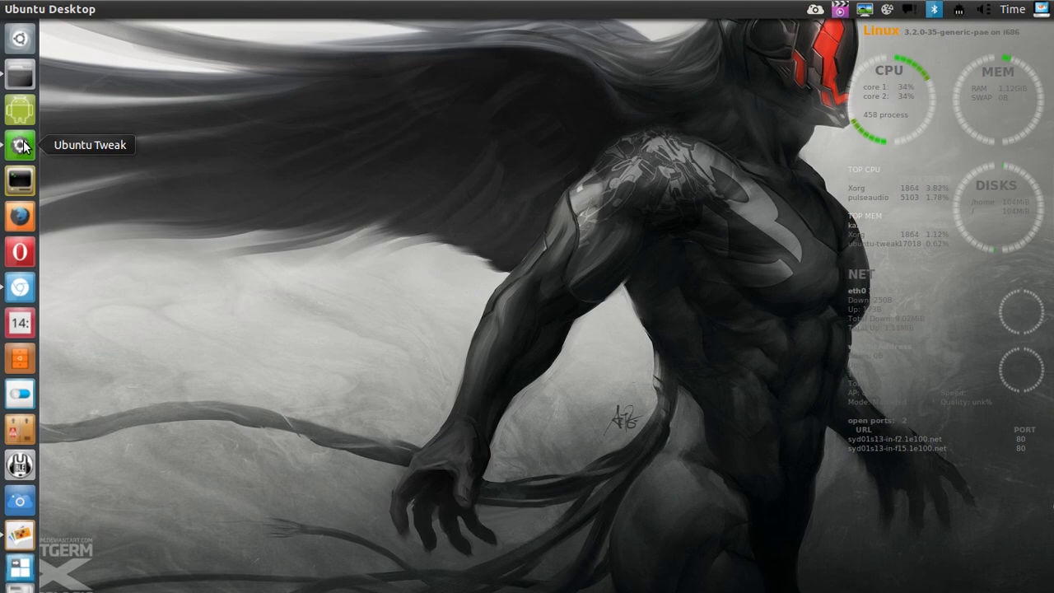
Step: In Ubuntu Tweak's Theme page, pick Potenza-Dark icons, keep gnomishdark windows, then close
click(19, 145)
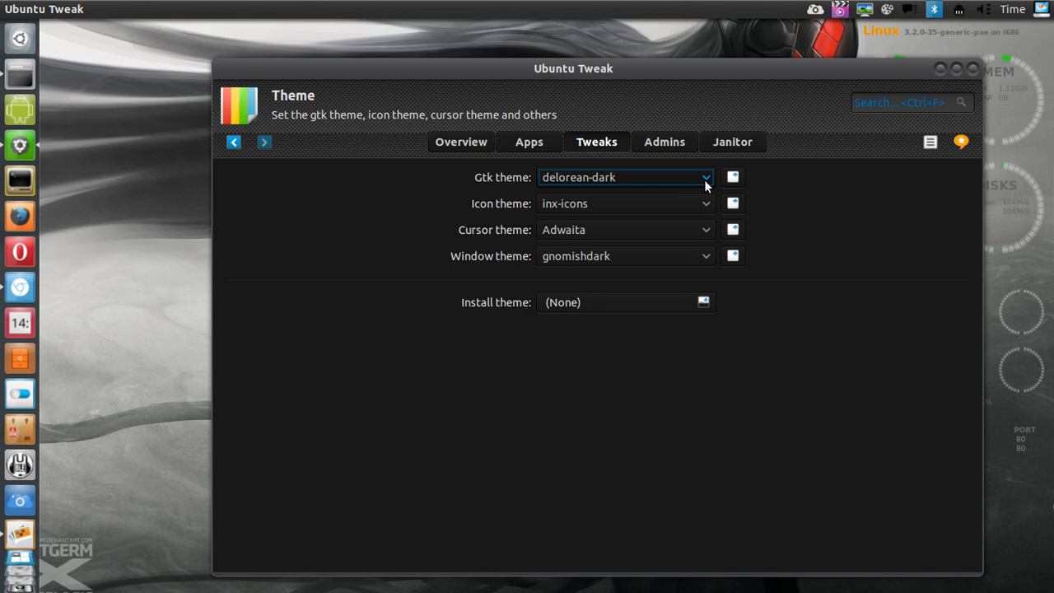
click(705, 177)
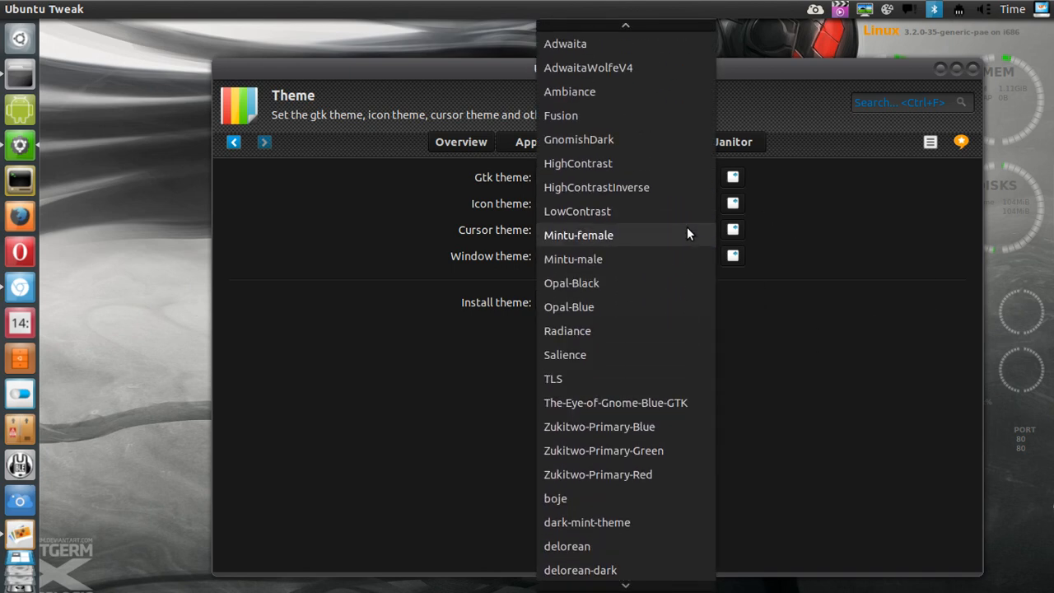
click(580, 569)
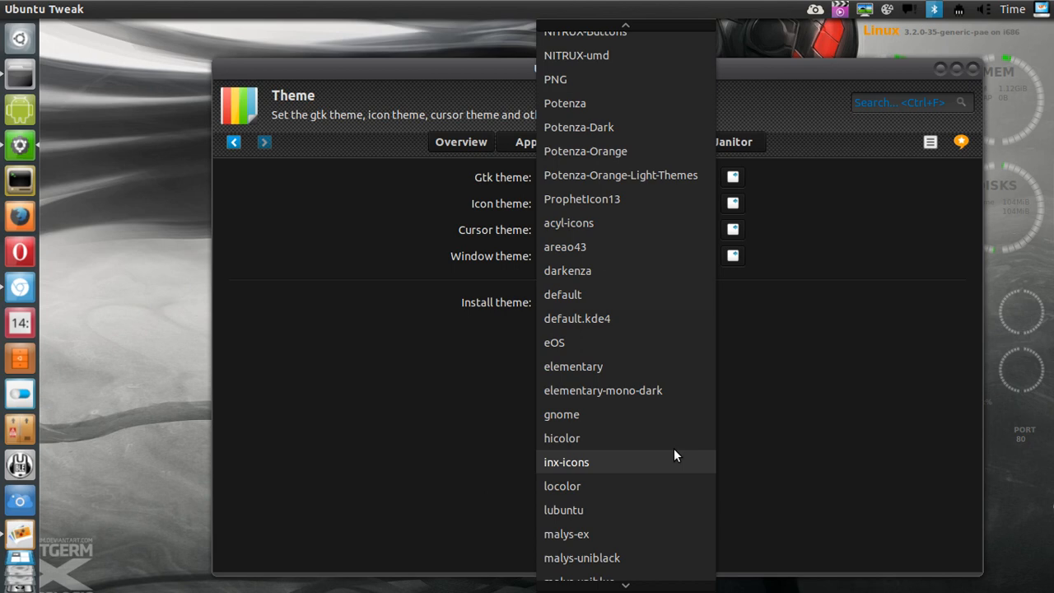
click(566, 461)
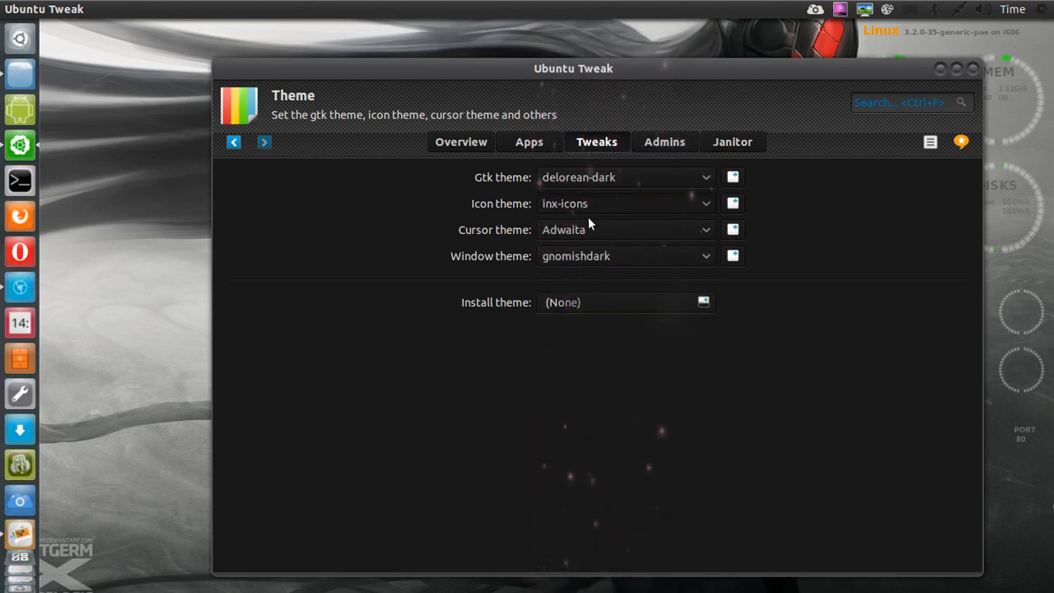
click(624, 203)
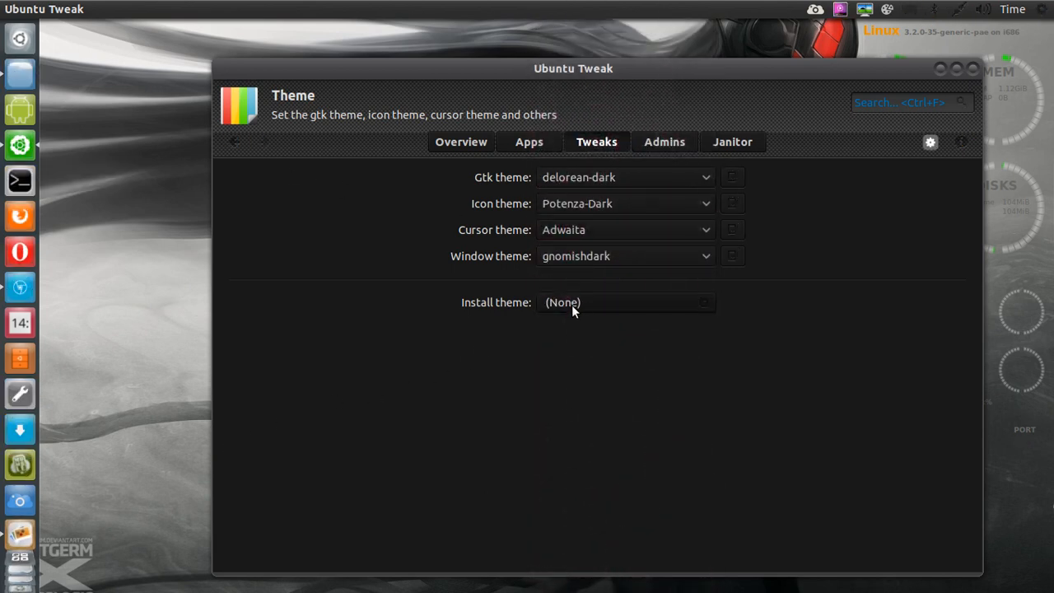
click(624, 256)
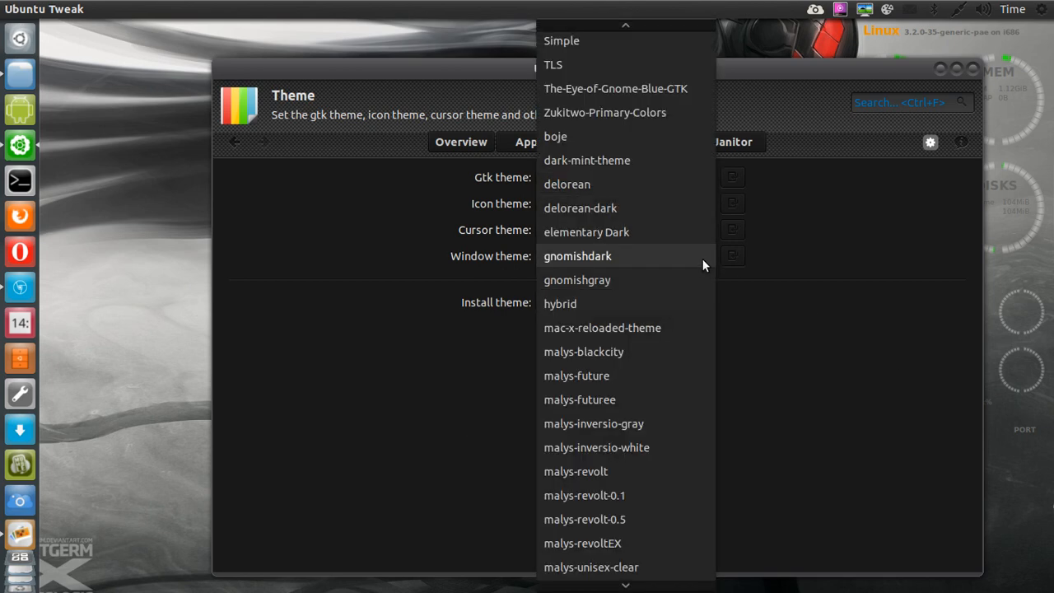
click(577, 256)
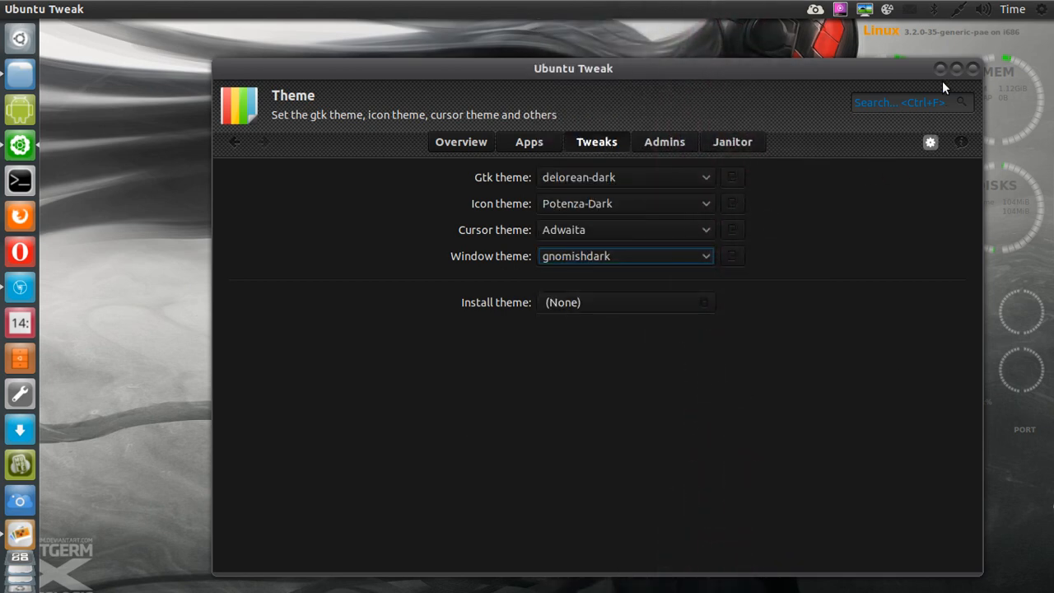
click(938, 68)
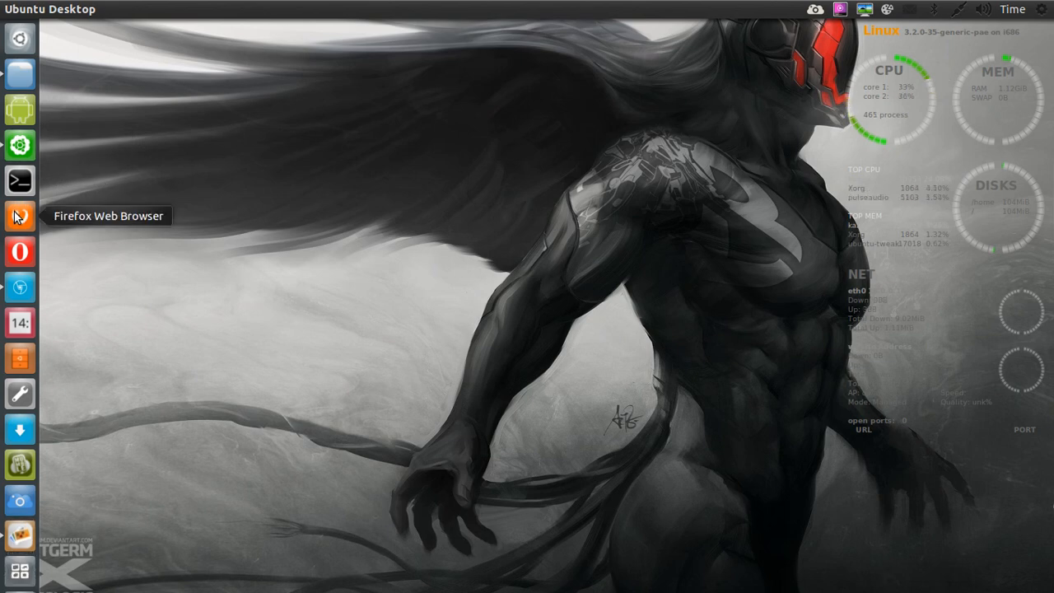
mouse_move(19, 286)
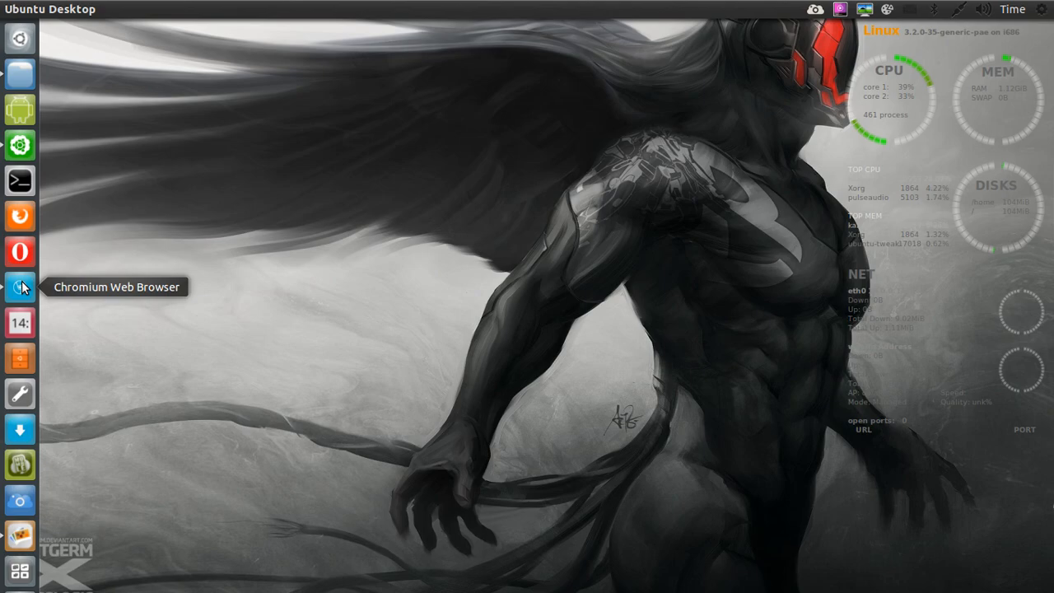
Step: Launch Chromium and scroll down the Noobs Lab homepage
click(19, 286)
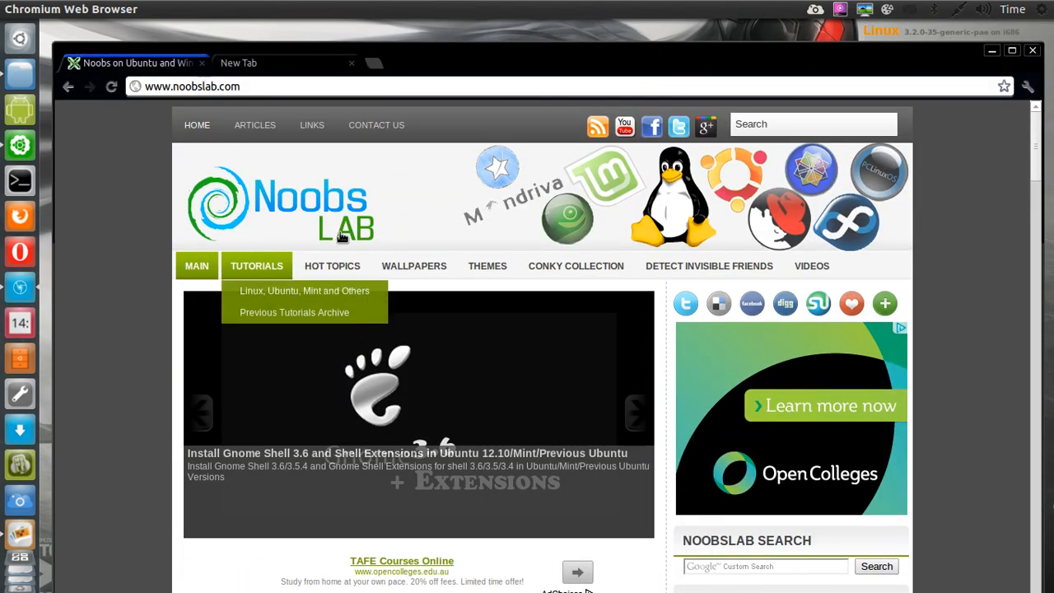
scroll(down, 3)
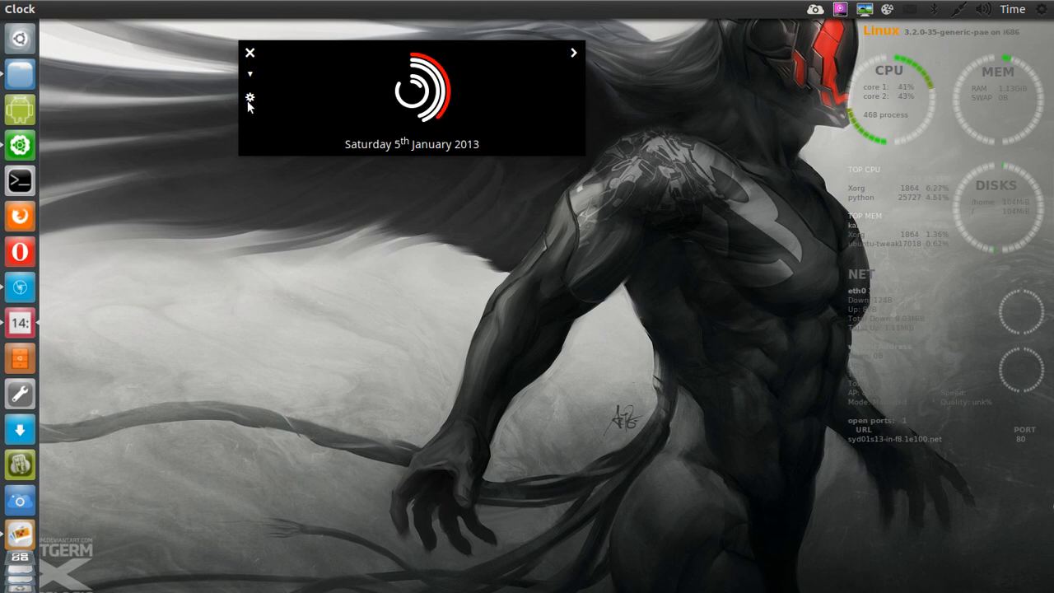
click(249, 97)
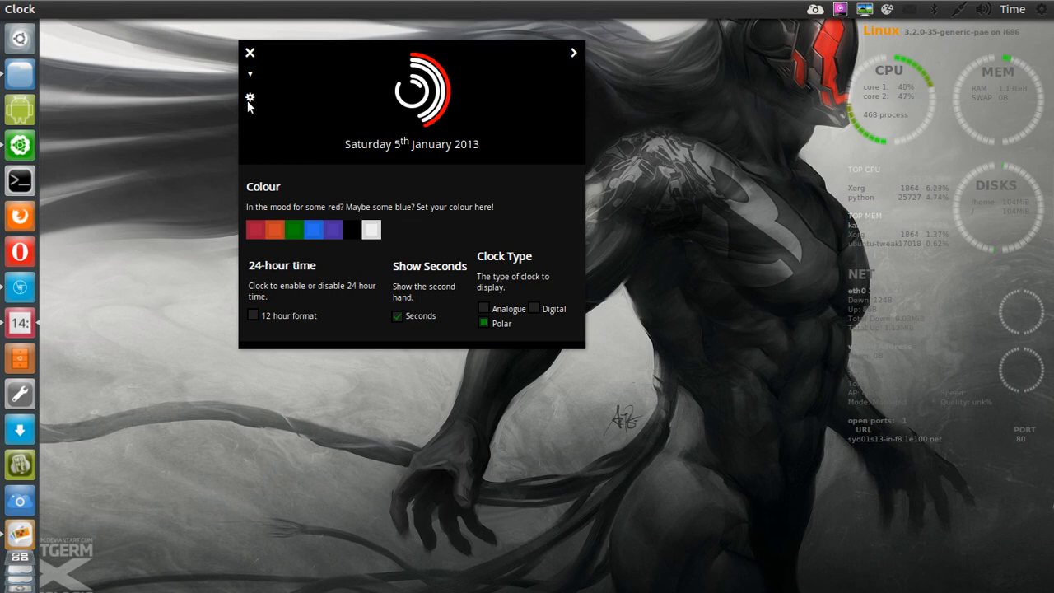
click(294, 229)
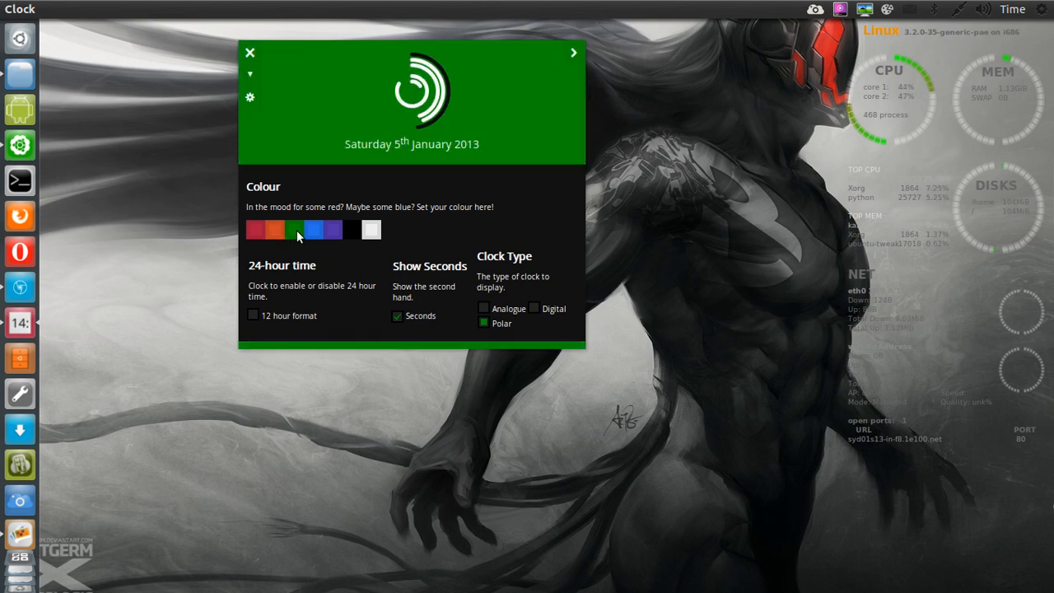
click(370, 229)
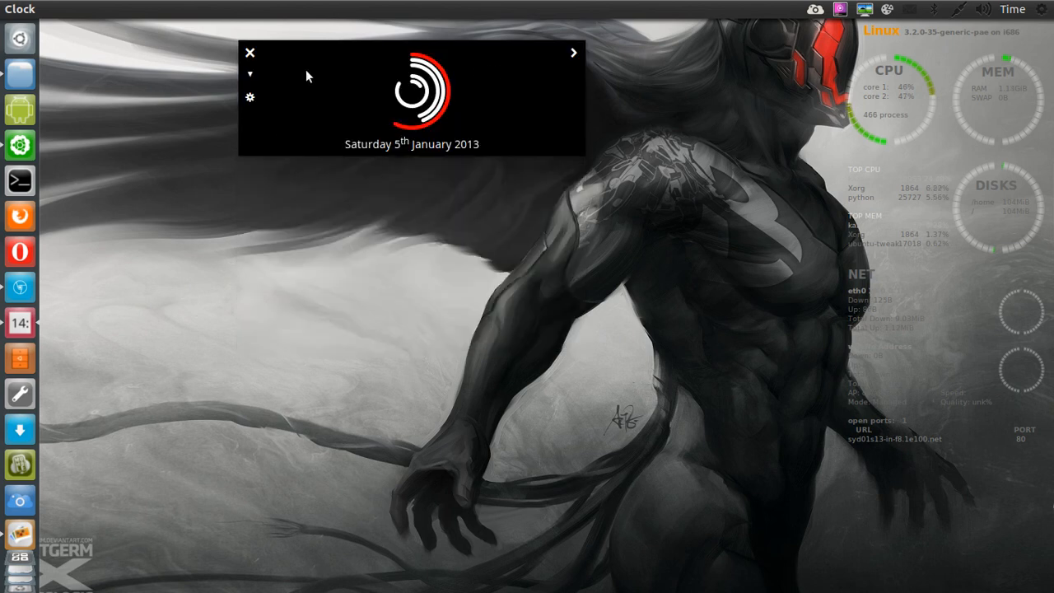
click(249, 53)
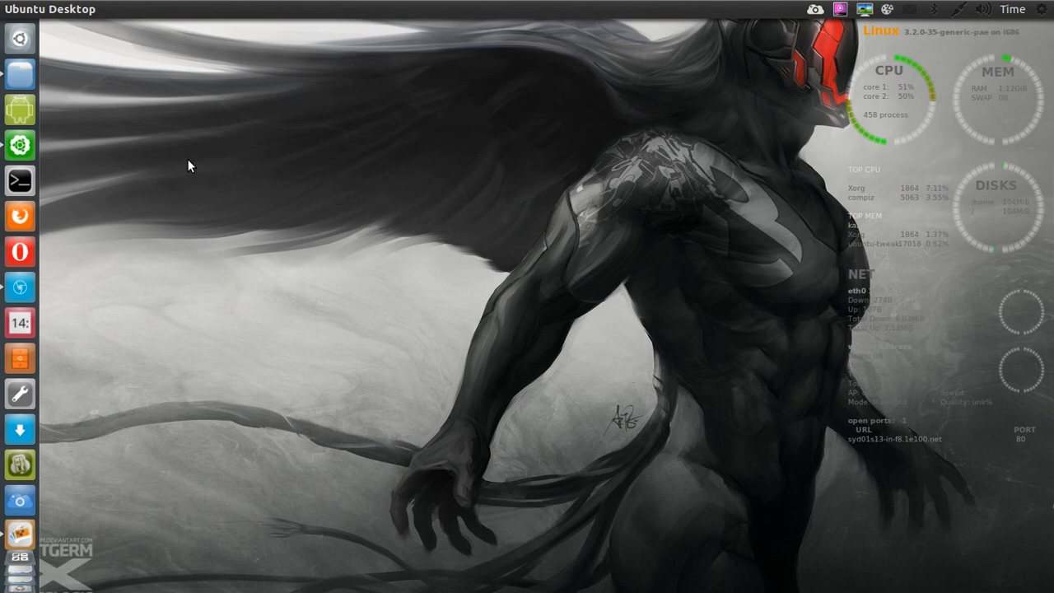
mouse_move(18, 322)
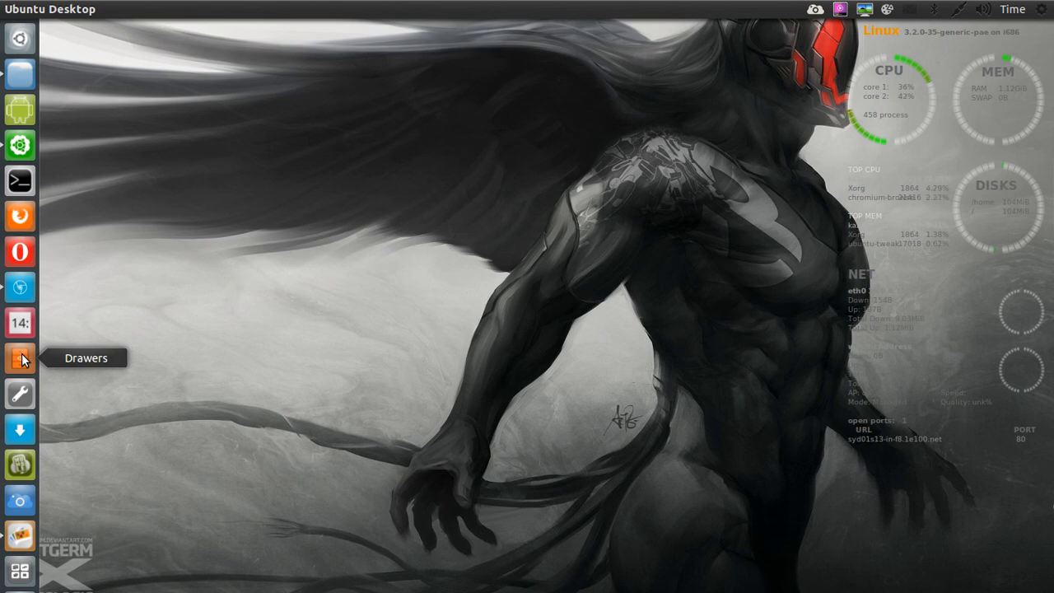
Step: Create a 'video' drawer from the Video category, dismiss its preferences, and close Drawers
click(19, 357)
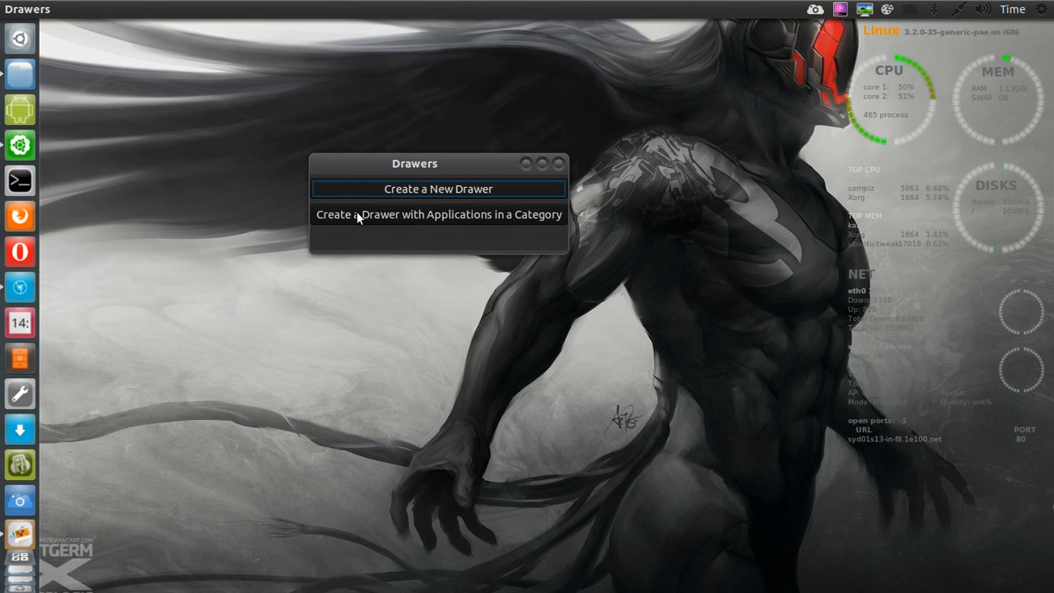
click(439, 214)
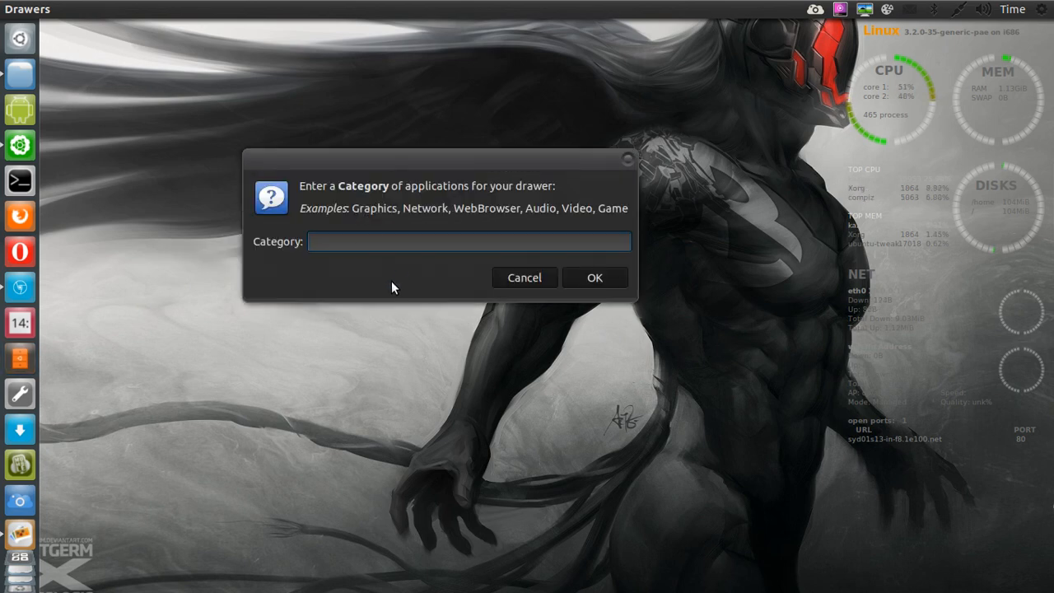
text(V)
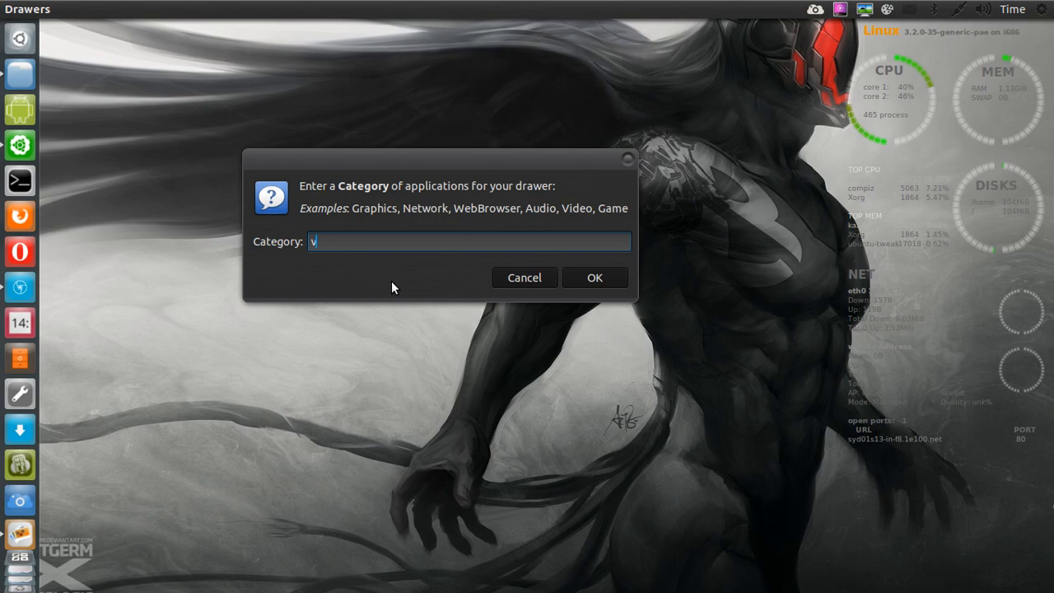
text(ideo)
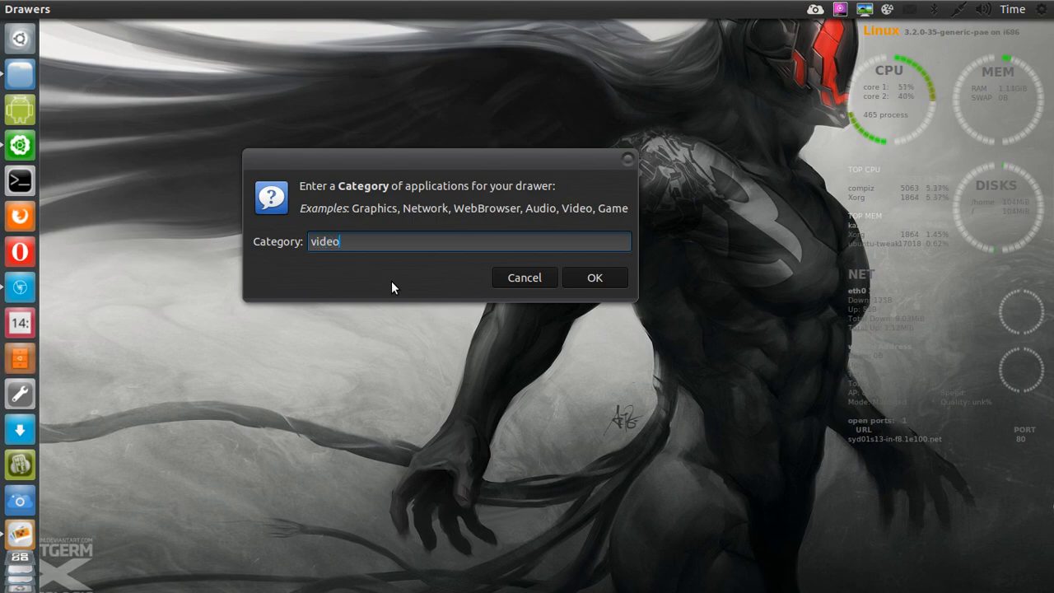
click(594, 277)
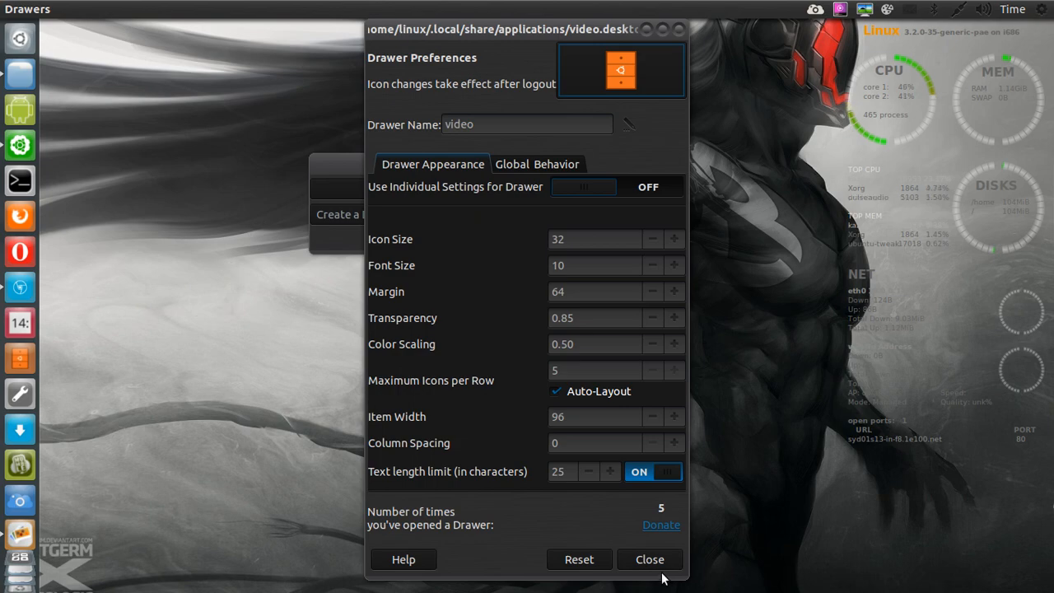
click(649, 559)
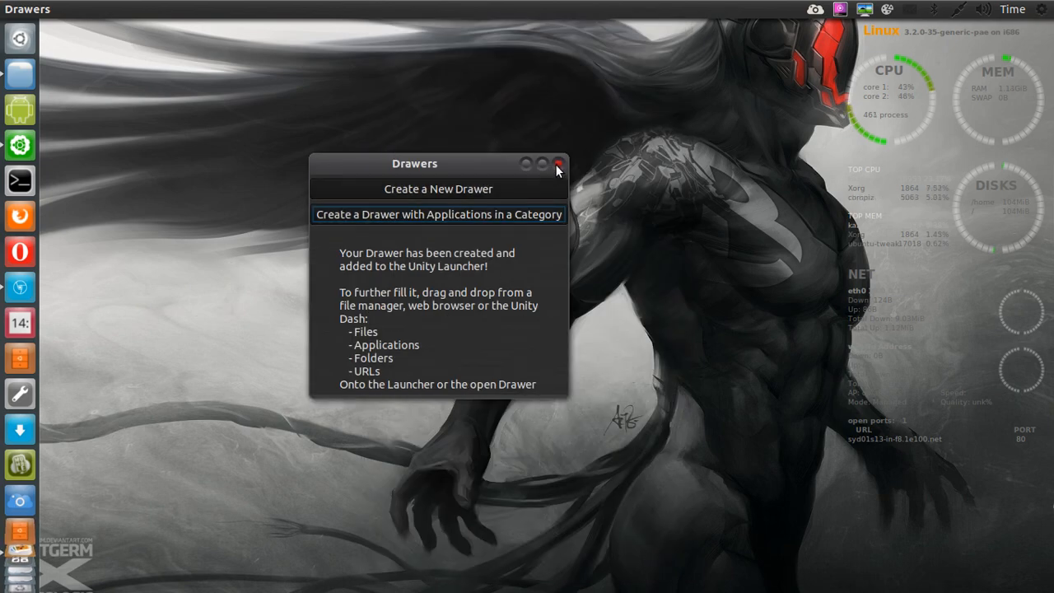
click(558, 164)
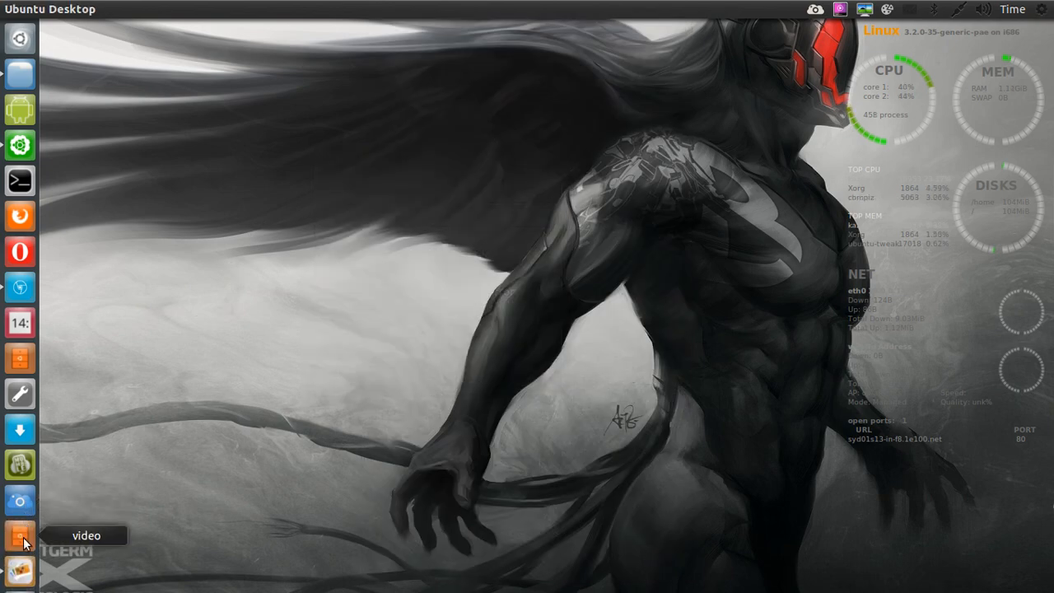
click(18, 535)
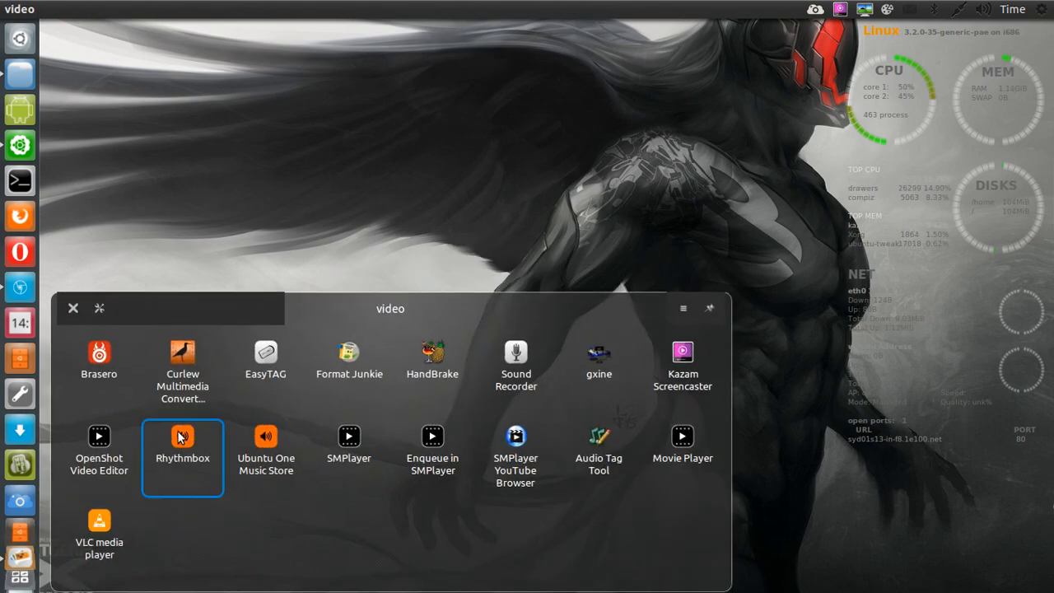
mouse_move(599, 373)
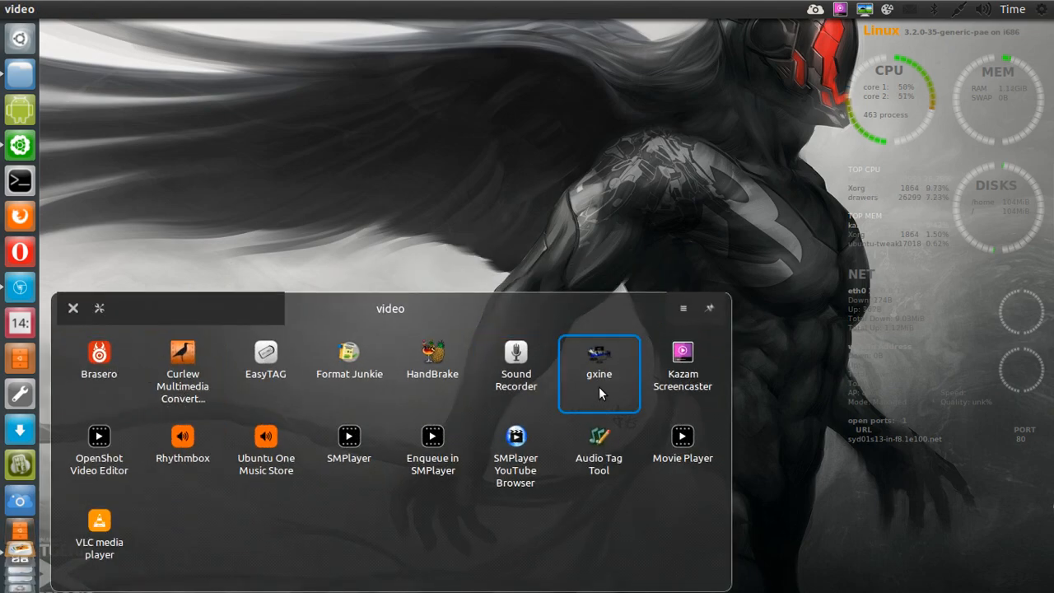
mouse_move(99, 457)
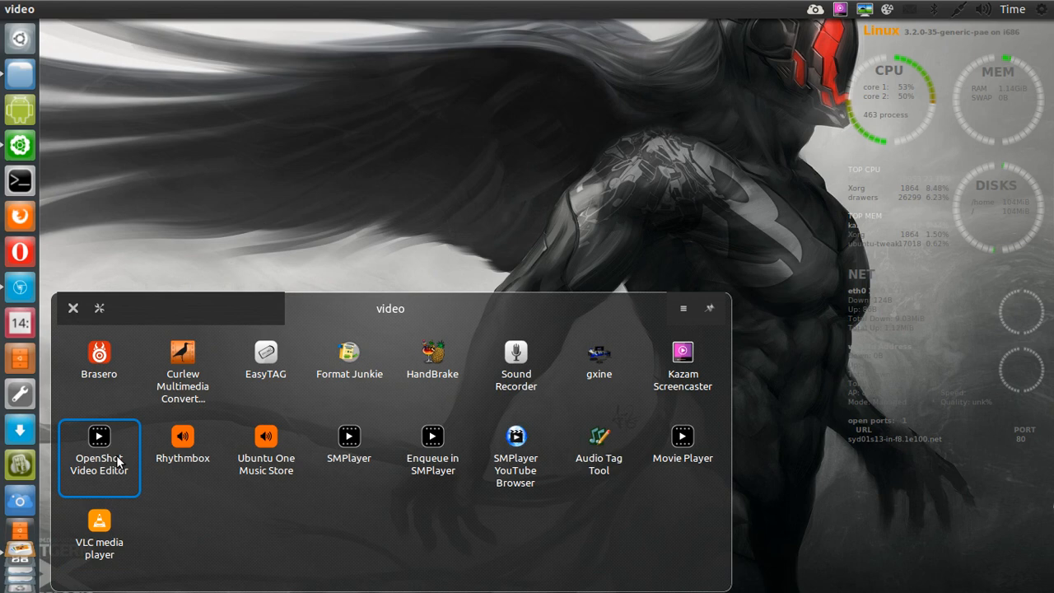
mouse_move(139, 366)
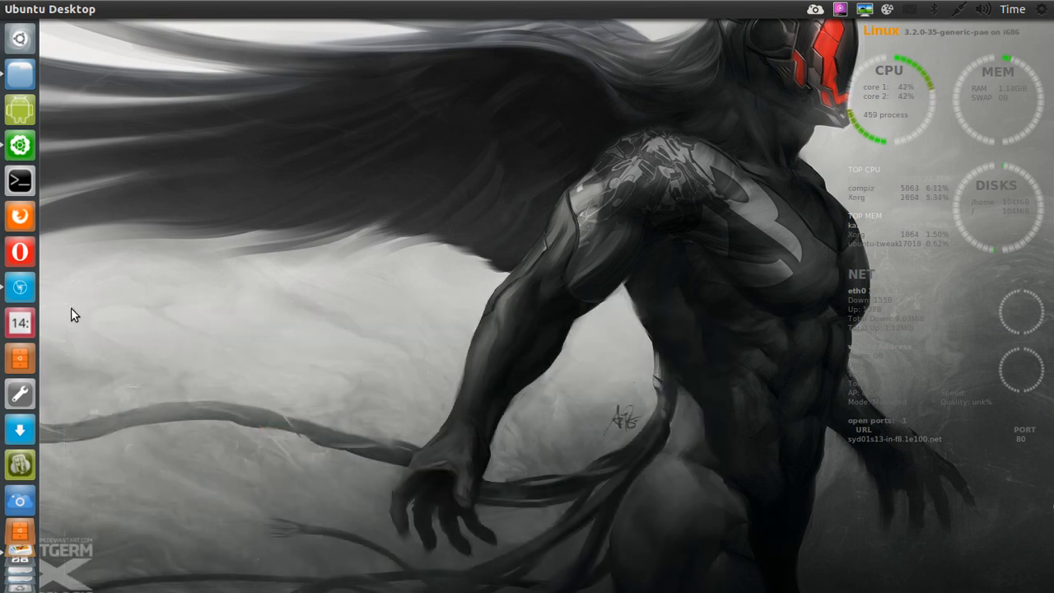
mouse_move(19, 393)
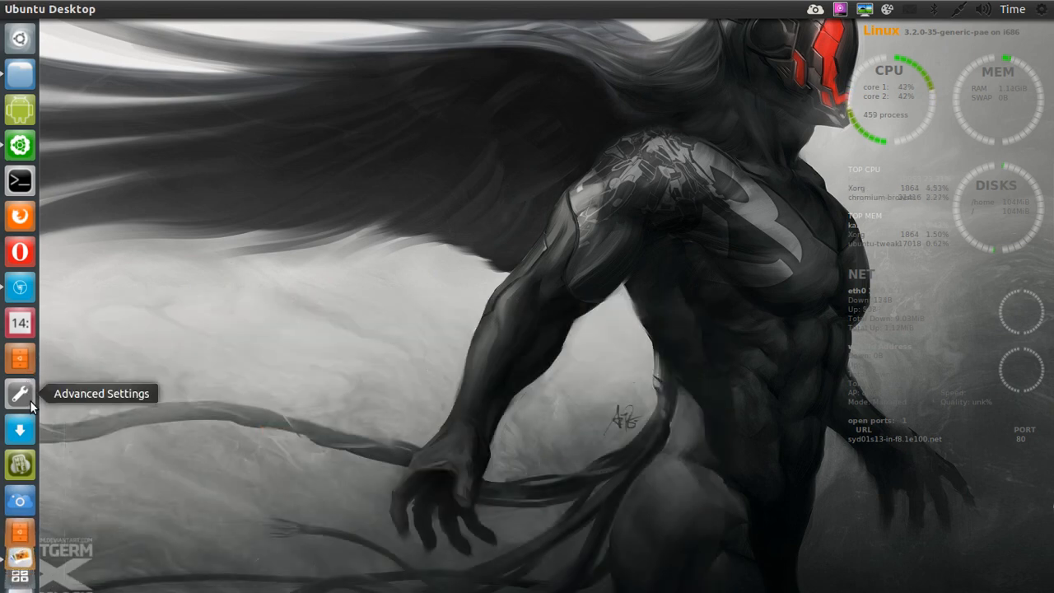
click(19, 392)
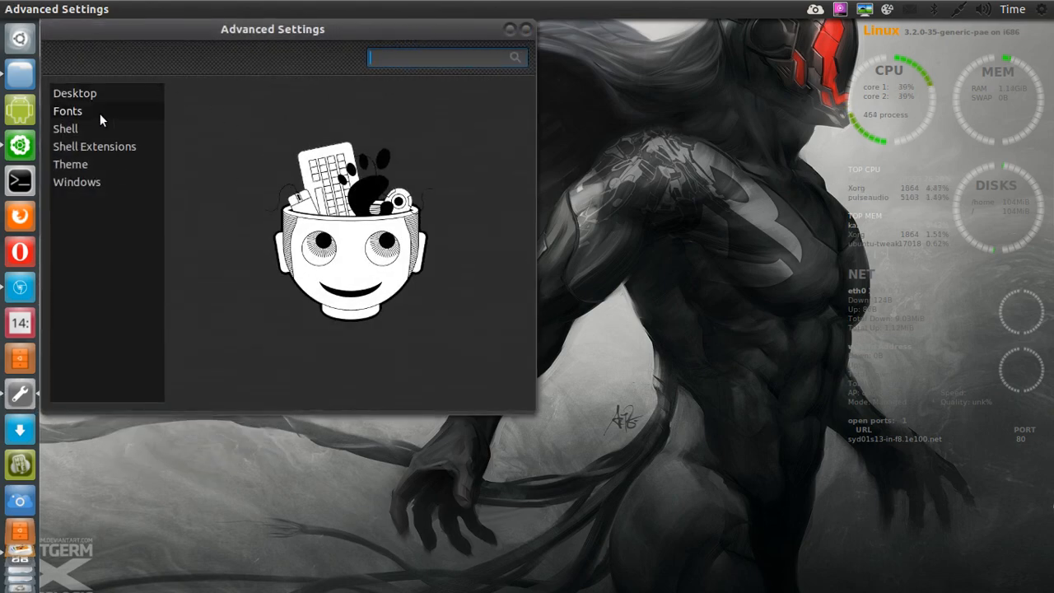
click(74, 93)
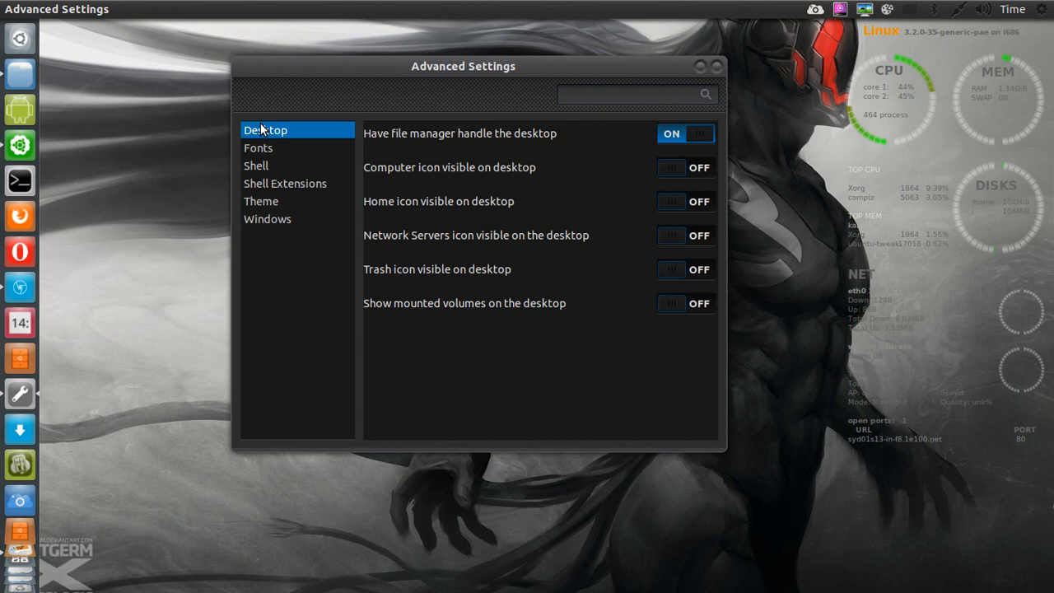
click(256, 166)
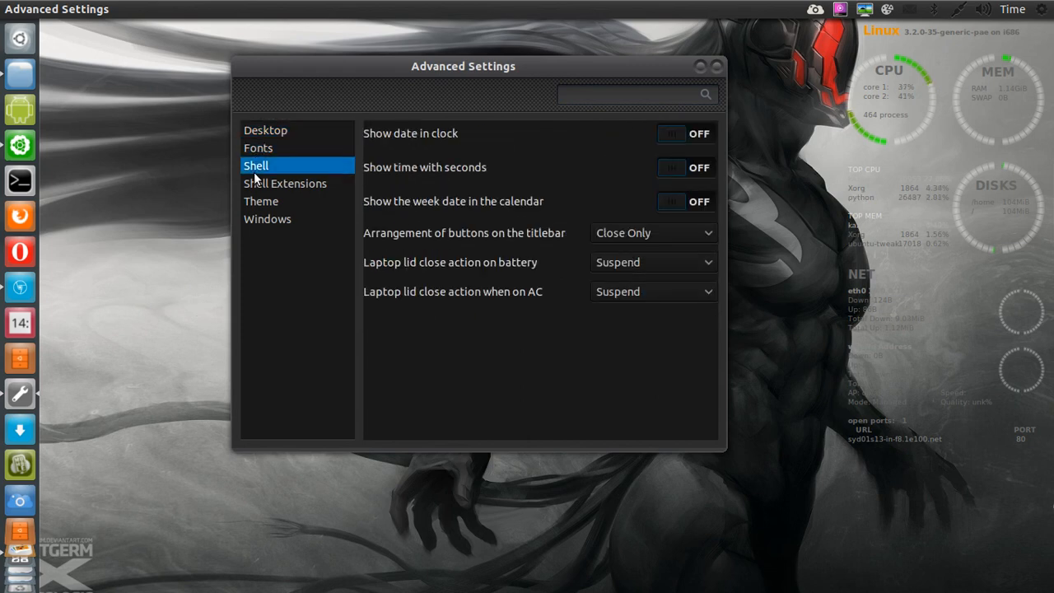
click(267, 218)
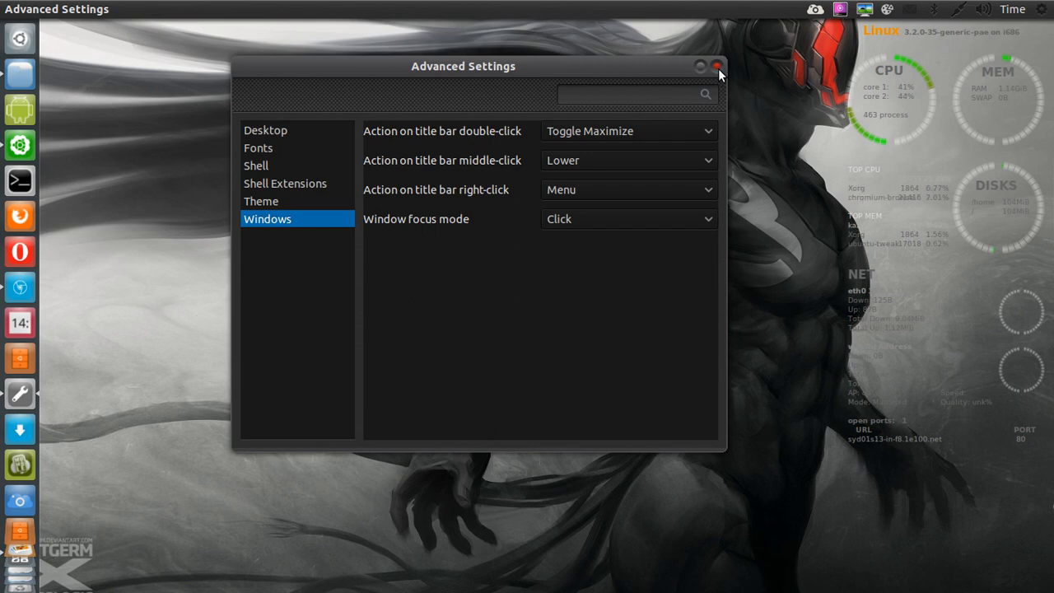
click(718, 66)
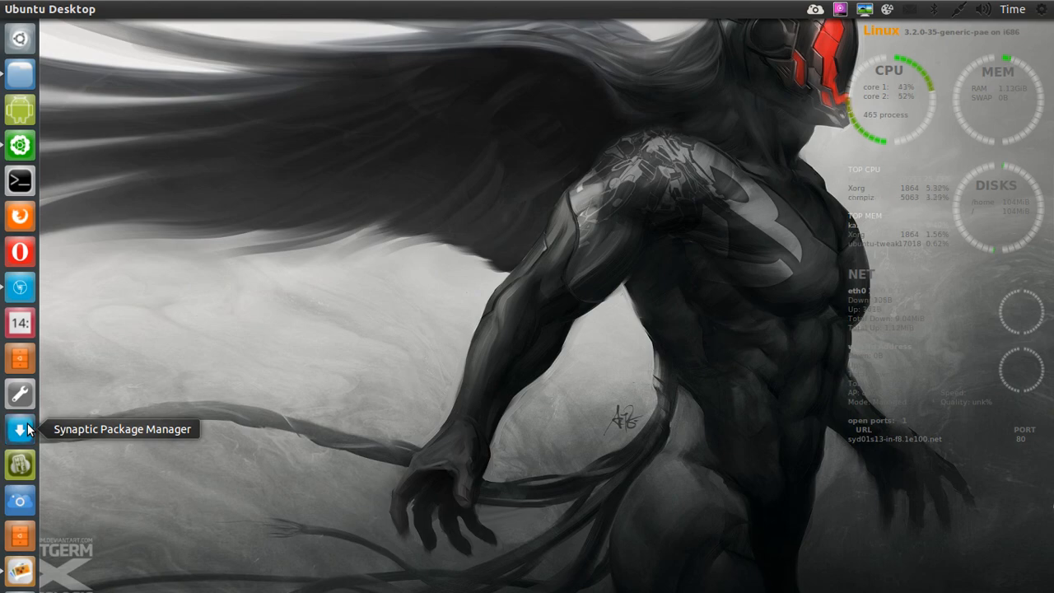
click(20, 429)
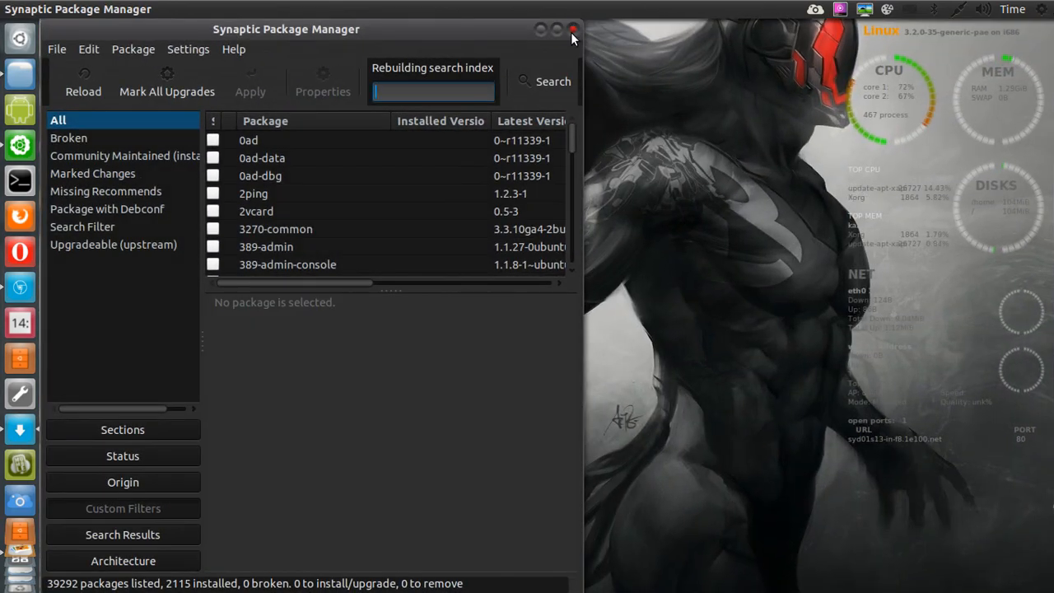
click(574, 29)
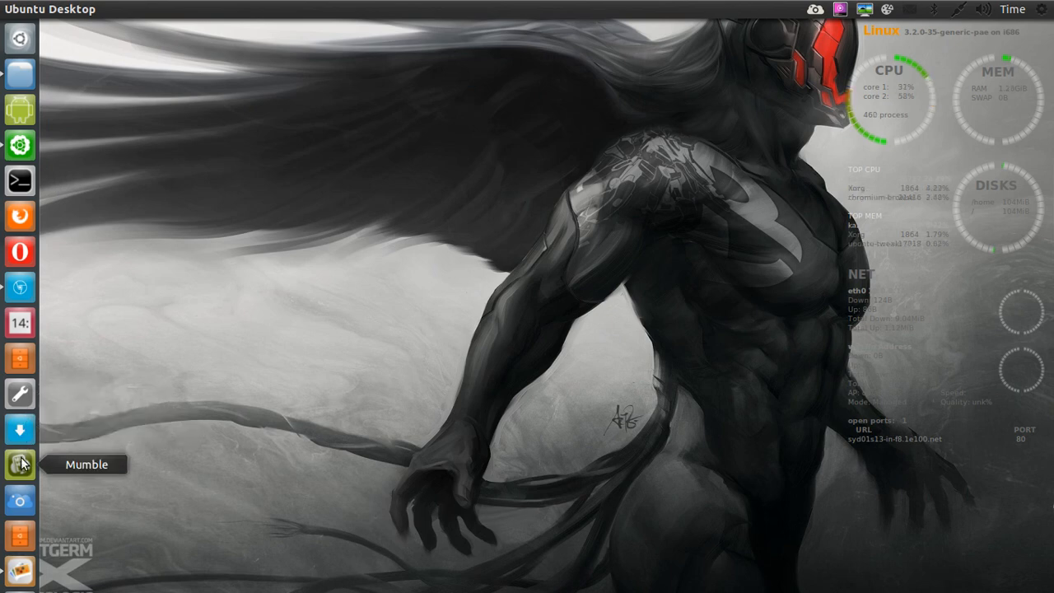
click(19, 463)
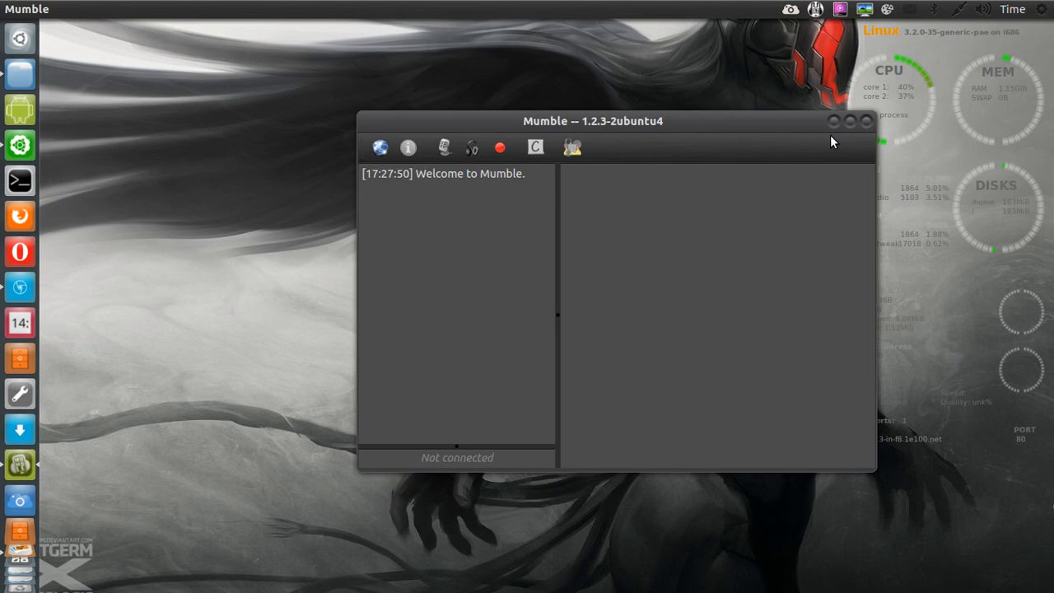
click(833, 121)
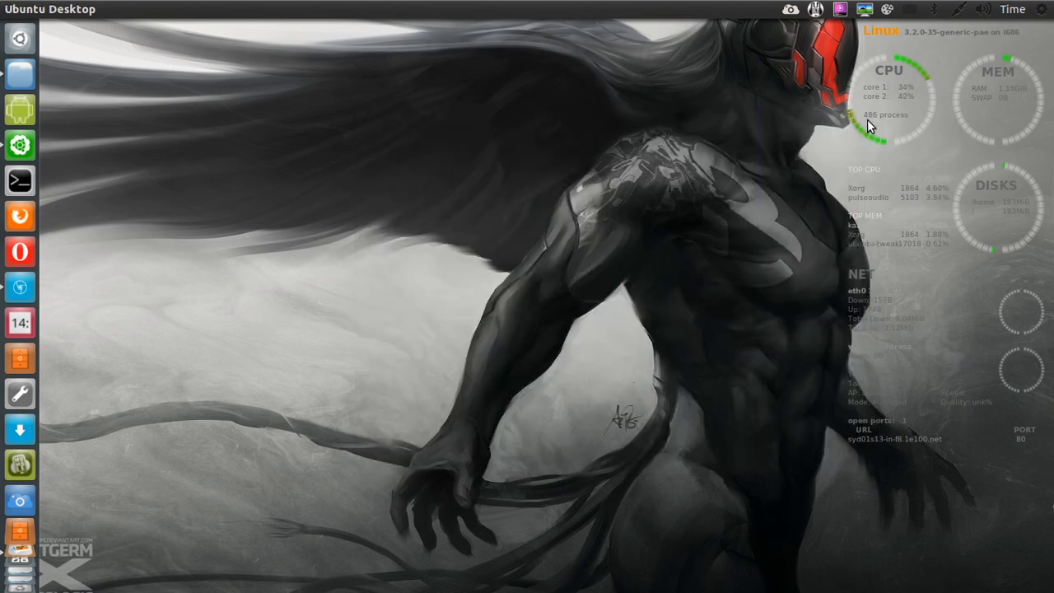
mouse_move(18, 515)
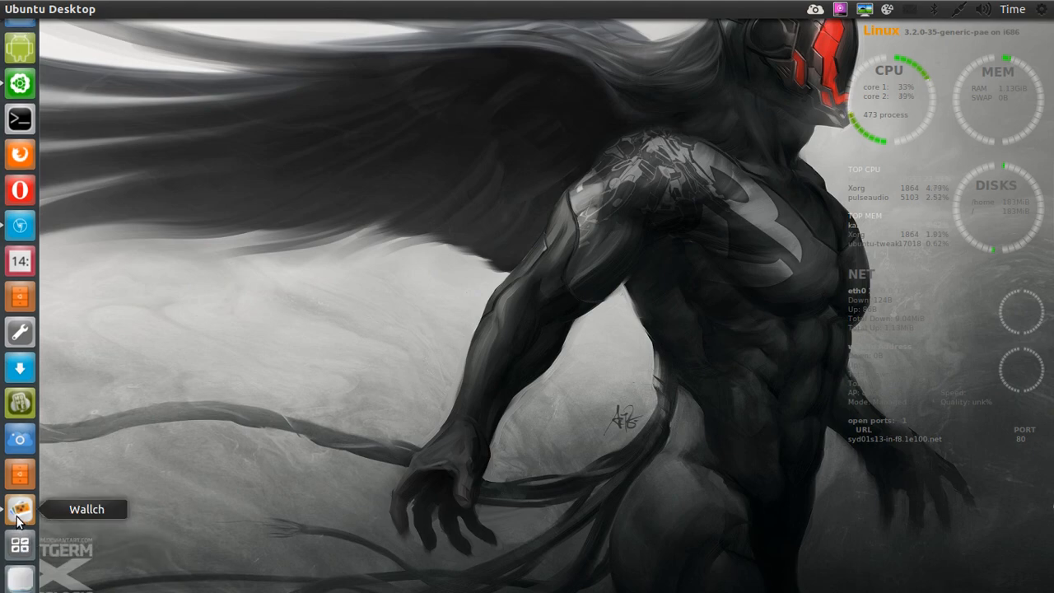
Step: Set the second Wallch image, MAN WOMAN GEEK, as wallpaper and close Wallch
click(19, 503)
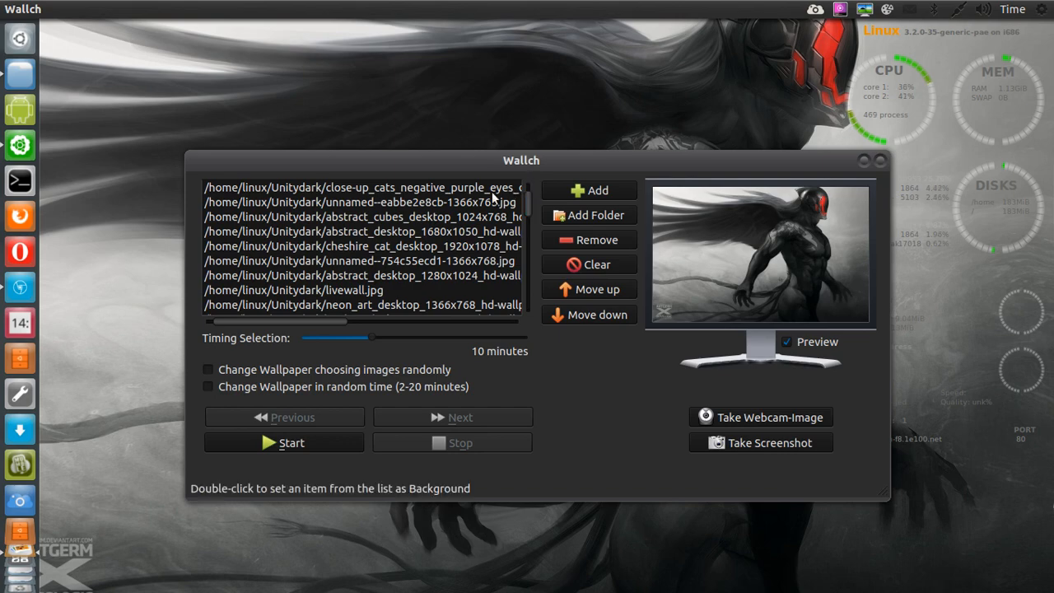
double_click(361, 202)
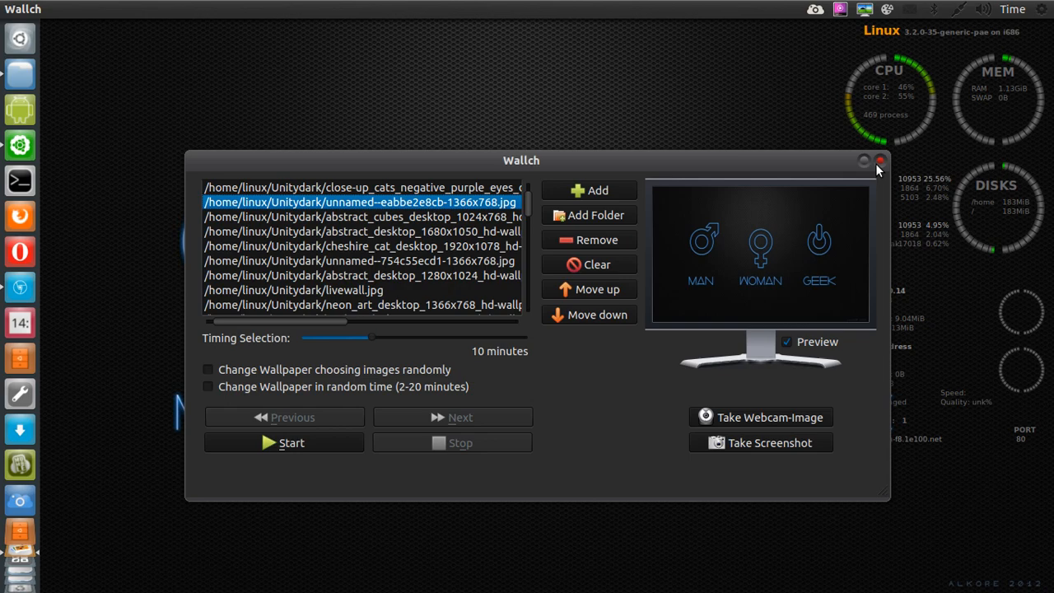
click(879, 160)
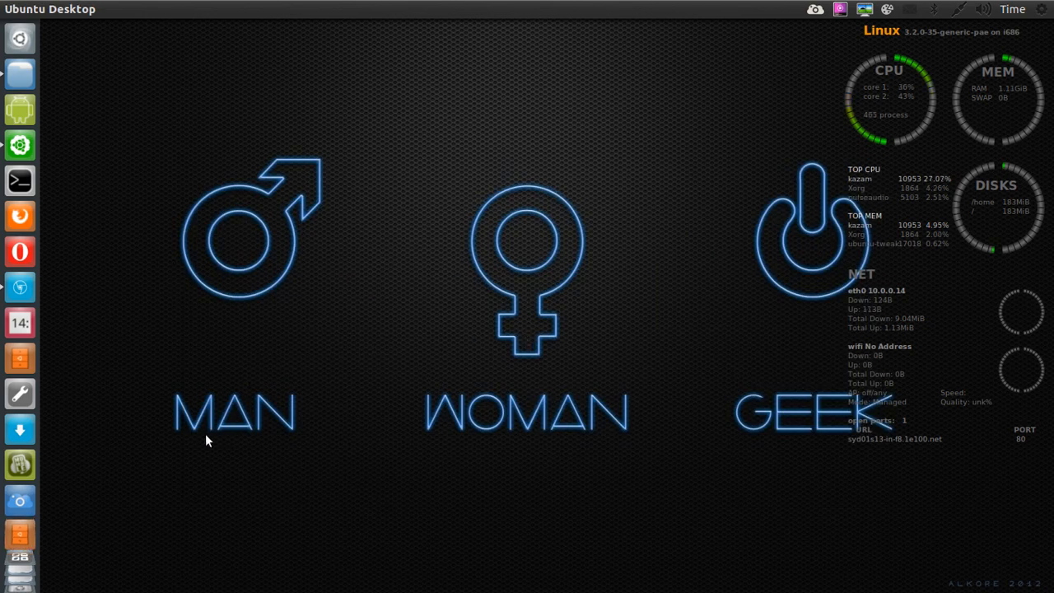
mouse_move(798, 458)
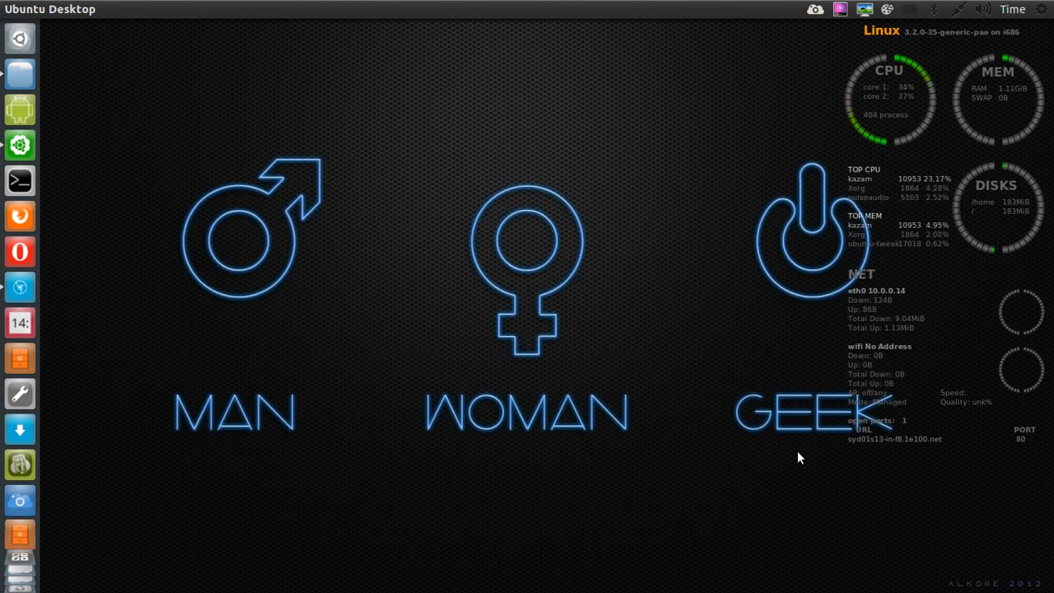
mouse_move(148, 329)
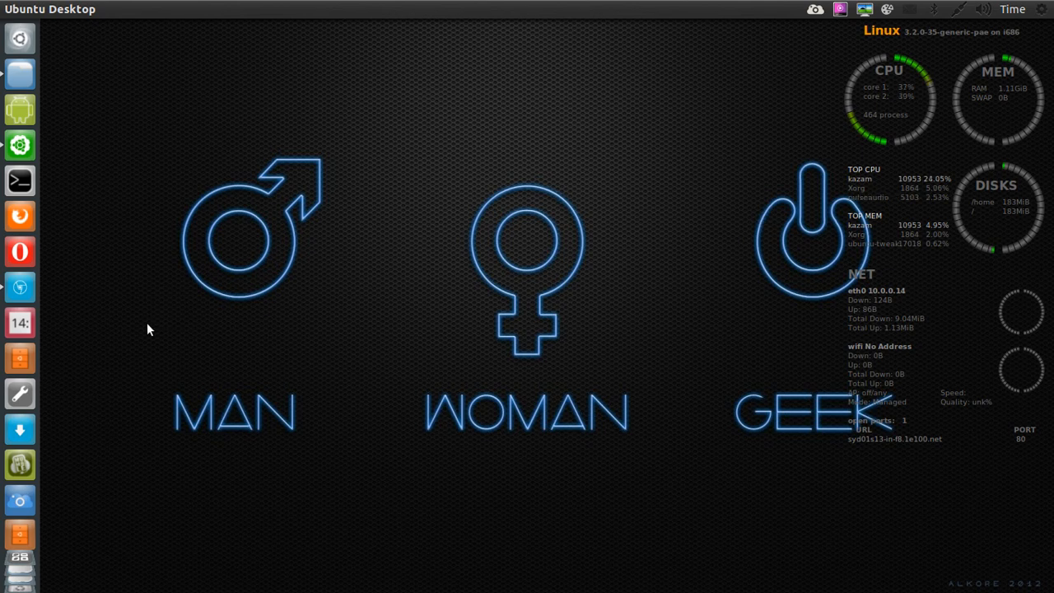
mouse_move(20, 500)
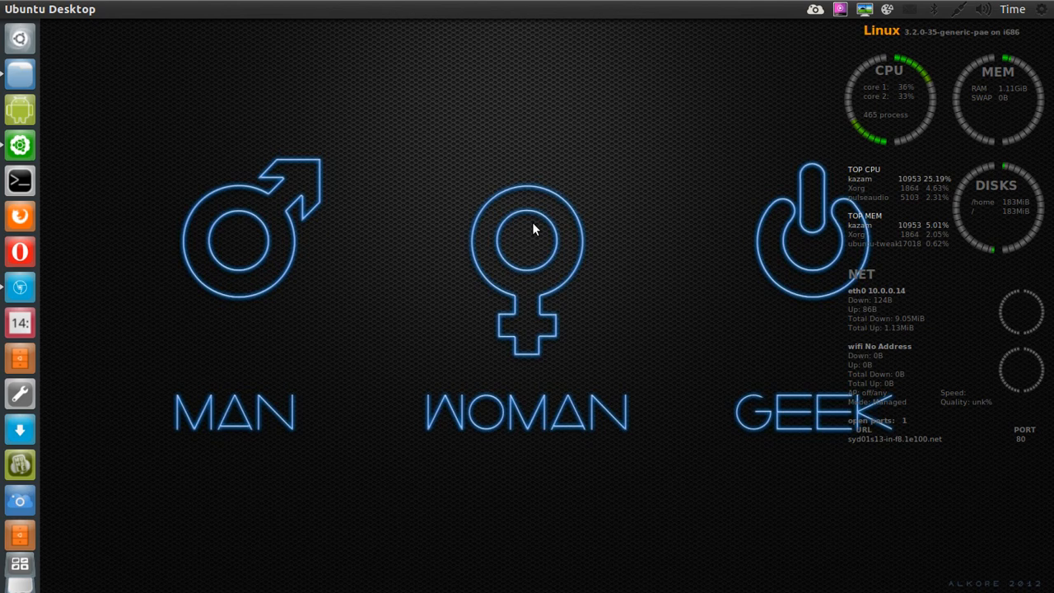
Step: Capture the full screen from the ScreenCloud tray icon and save it as a file
click(815, 9)
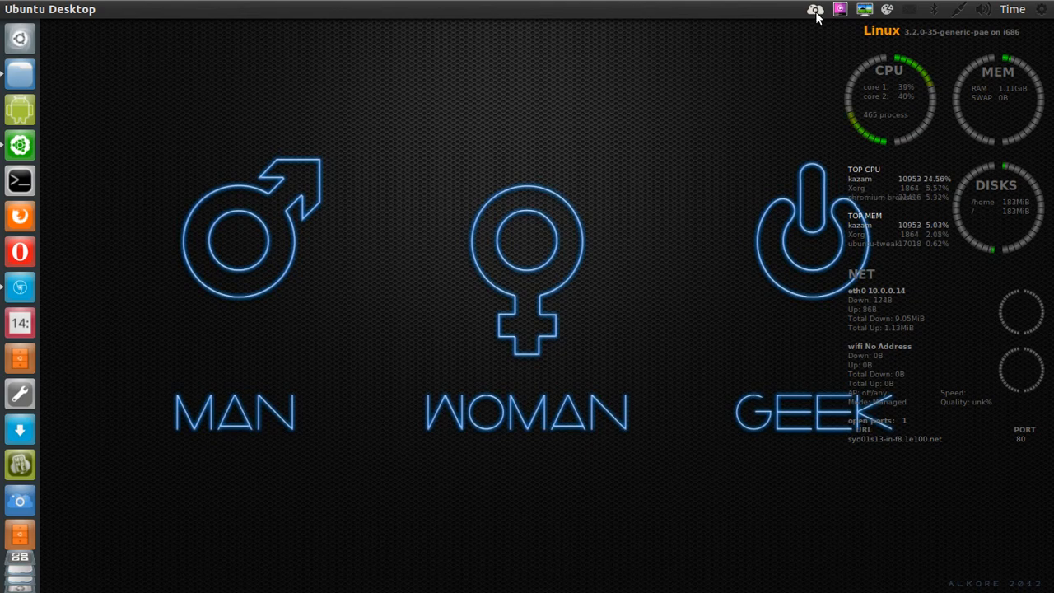
click(815, 9)
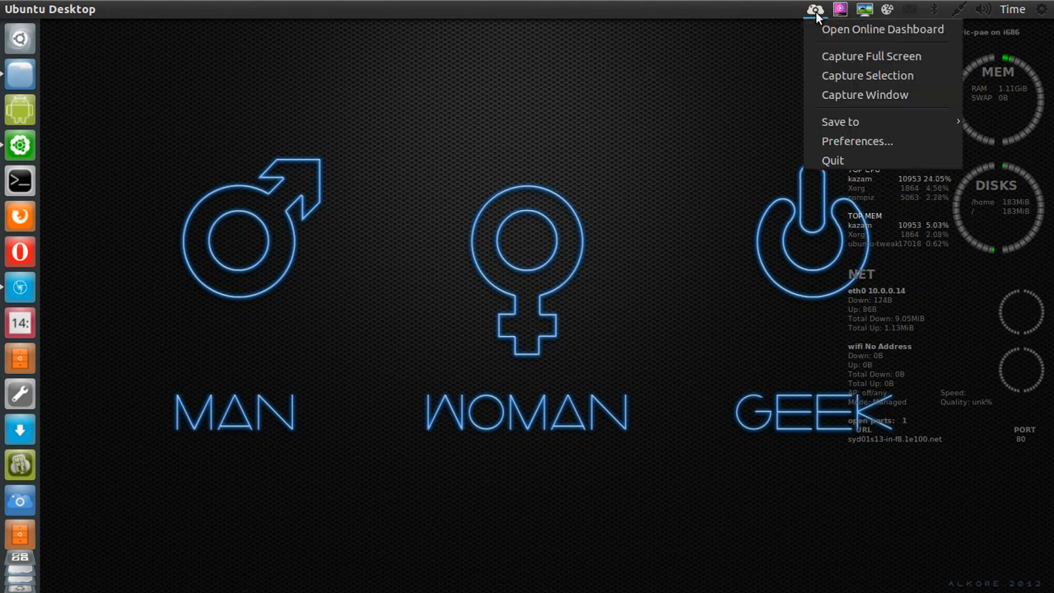
mouse_move(827, 35)
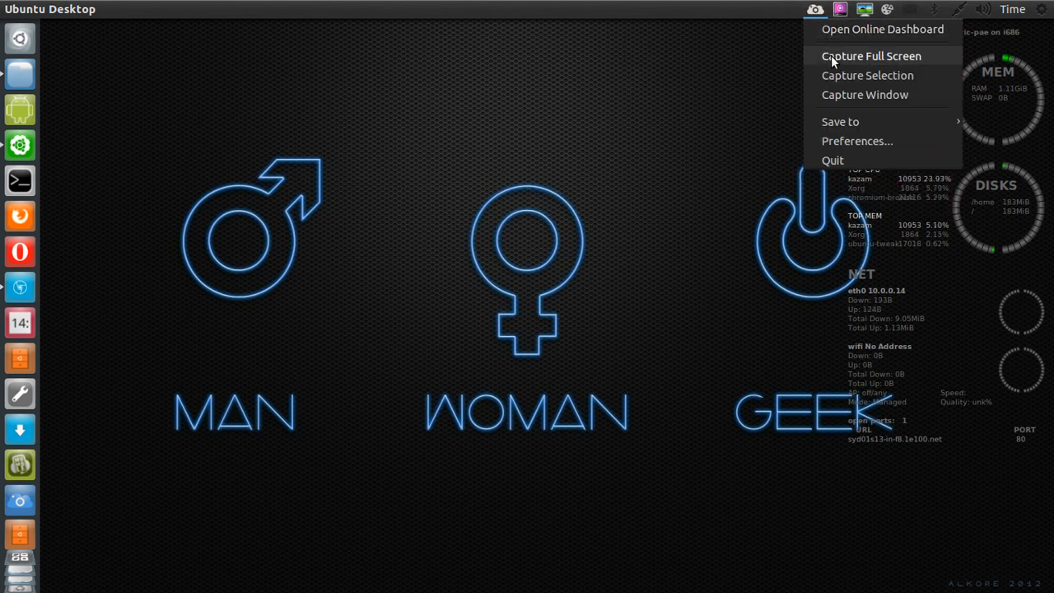
mouse_move(880, 28)
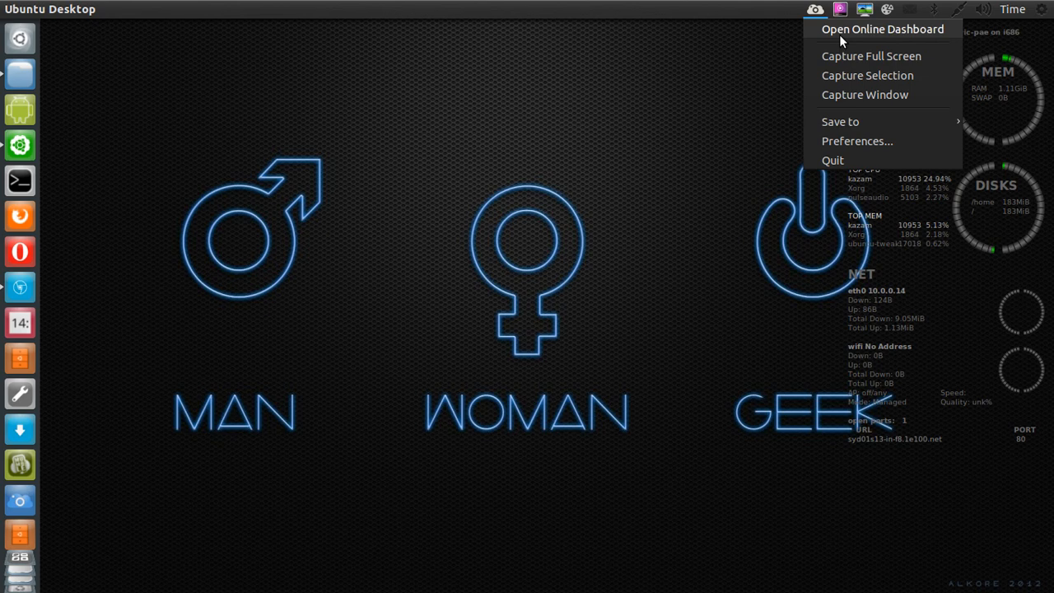
mouse_move(842, 59)
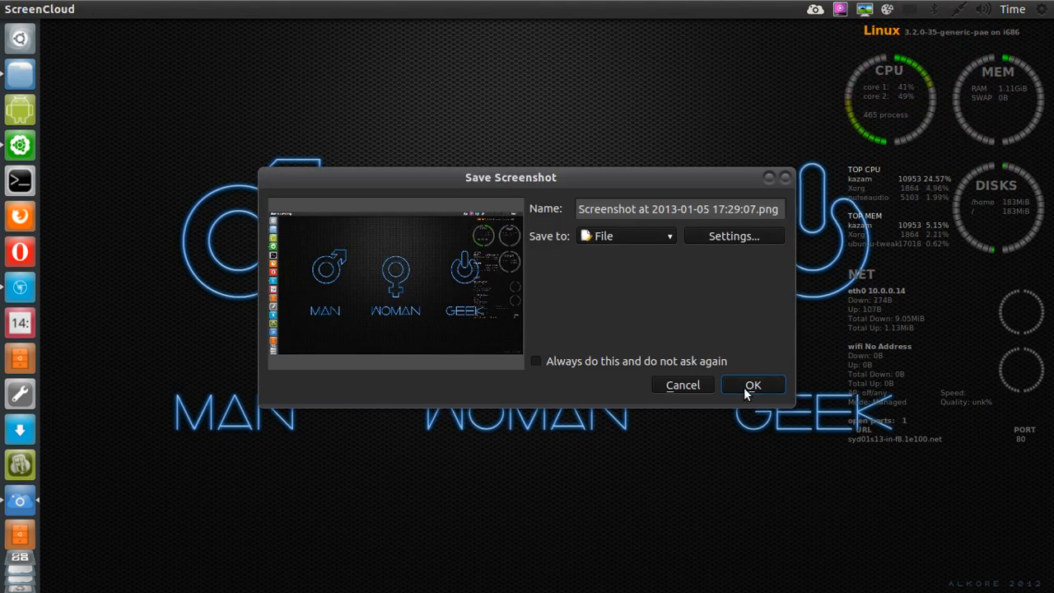
click(752, 384)
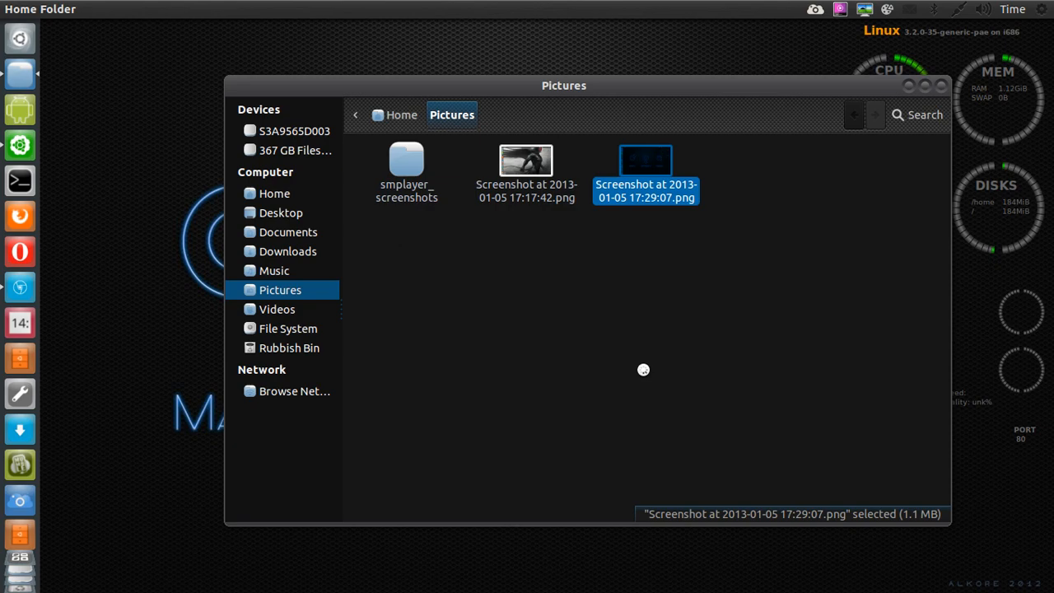
double_click(646, 161)
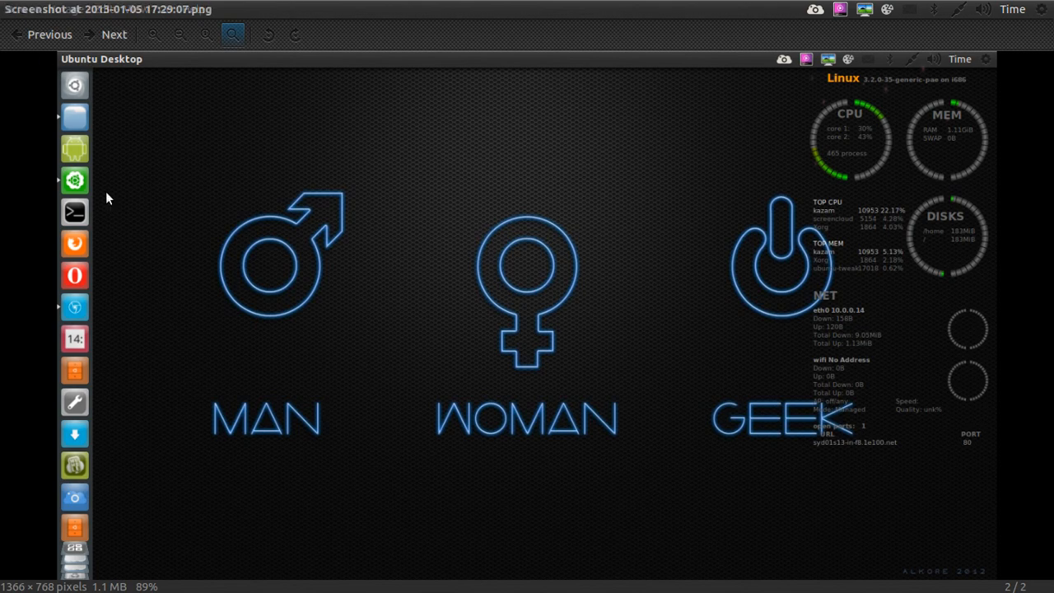
mouse_move(24, 52)
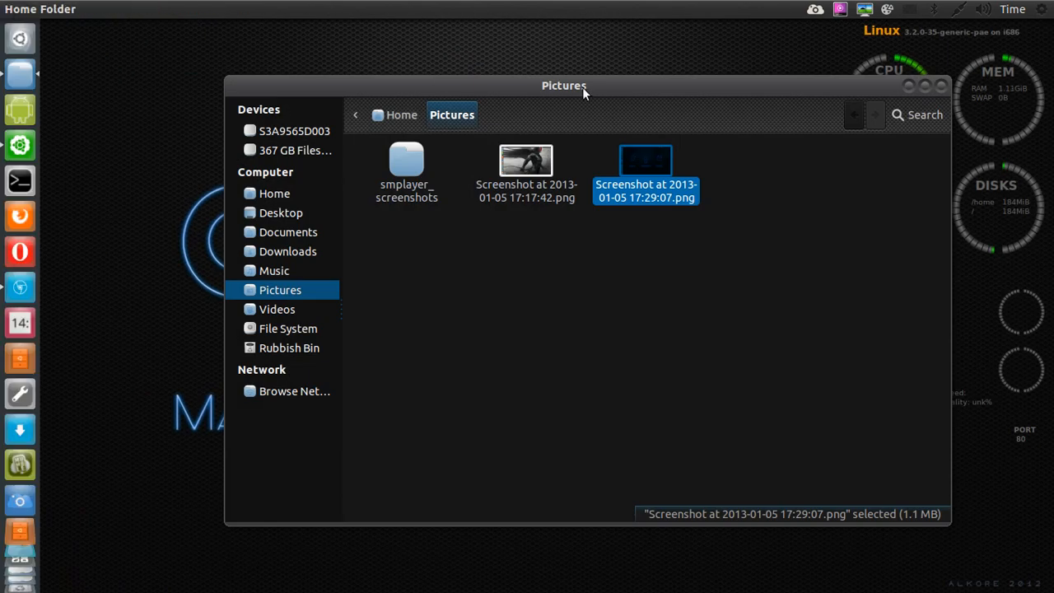
mouse_move(930, 86)
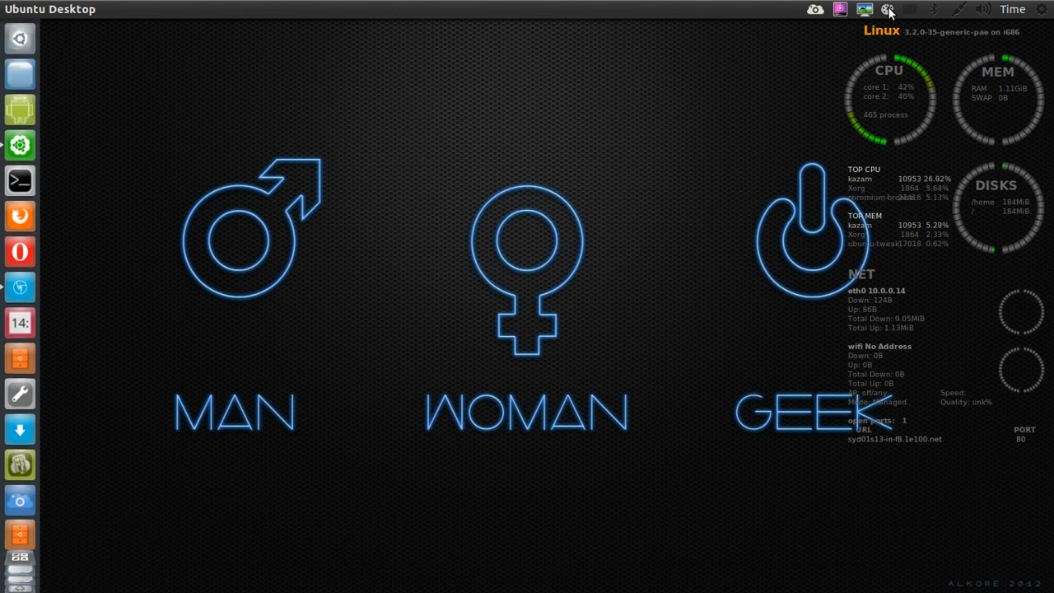
click(888, 9)
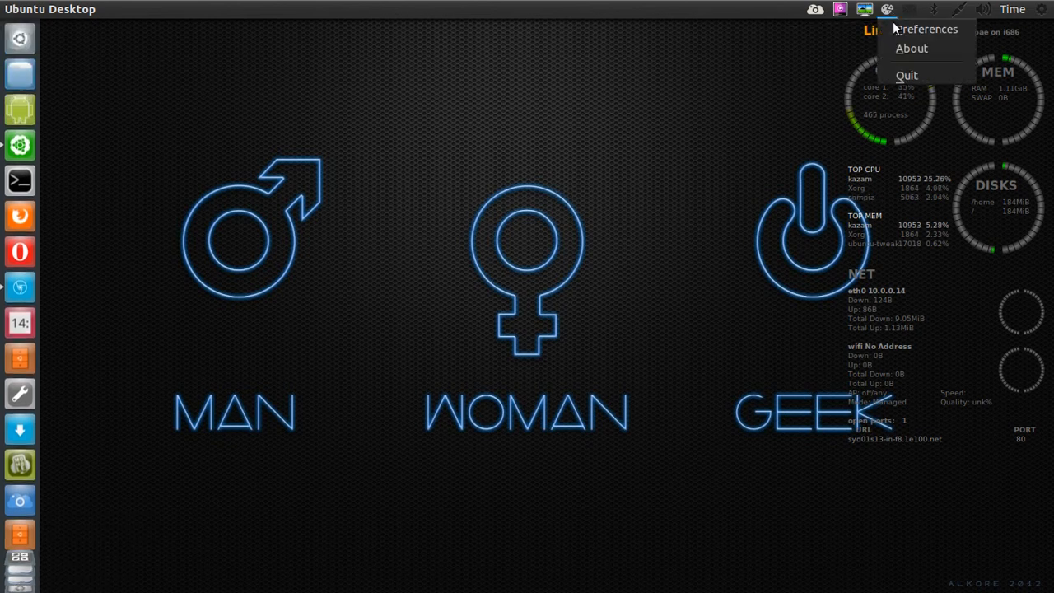
click(924, 29)
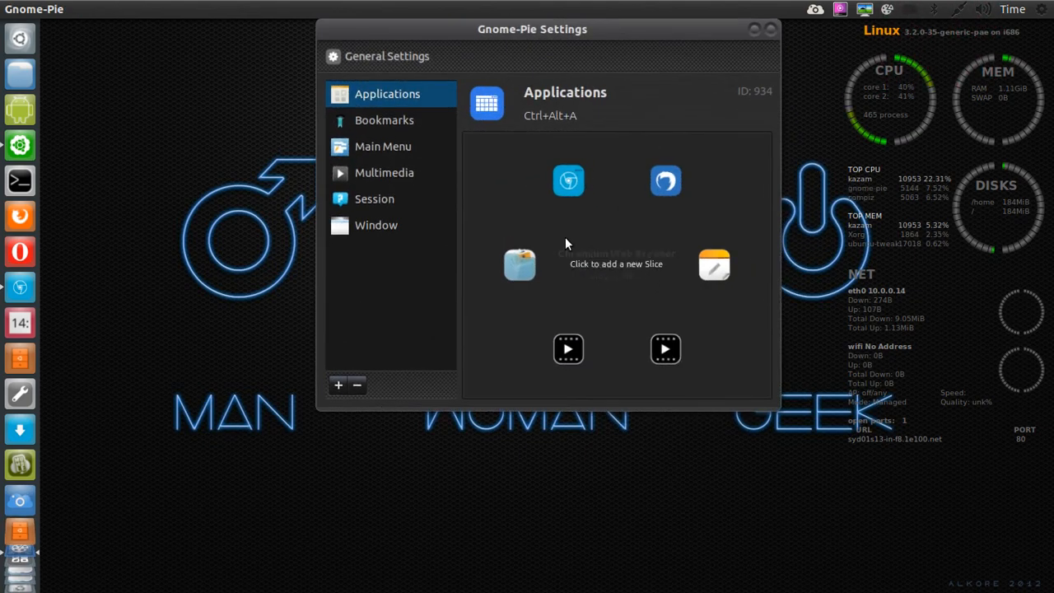
drag(532, 29, 515, 81)
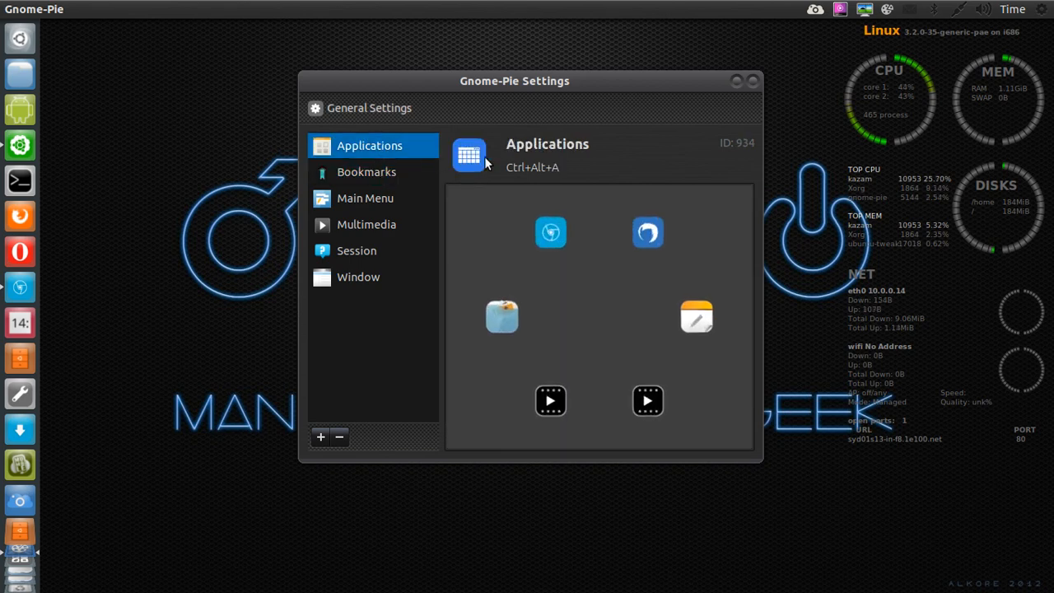
click(532, 167)
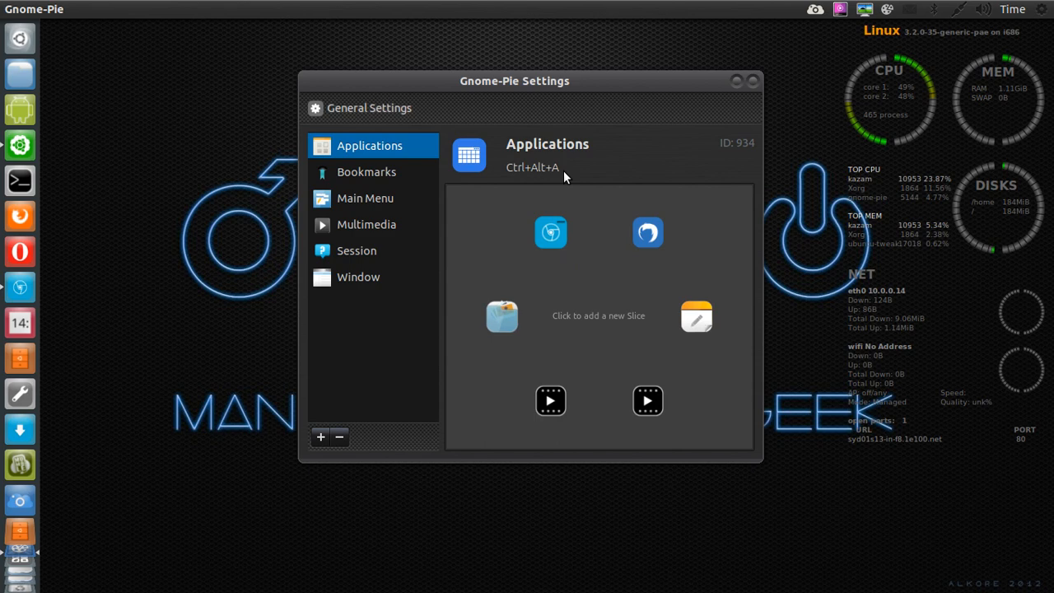
click(365, 197)
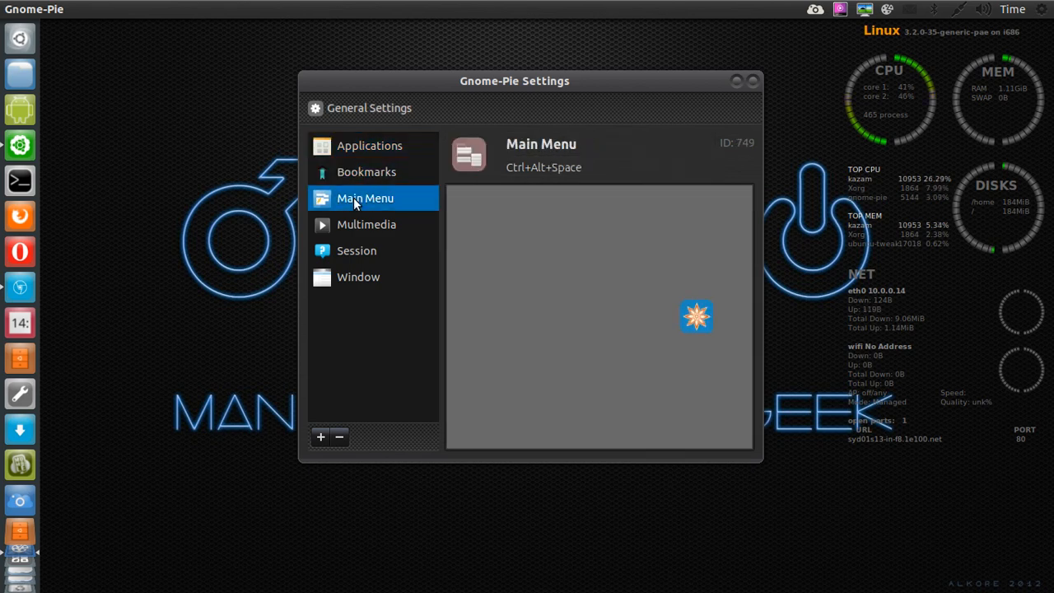
click(367, 224)
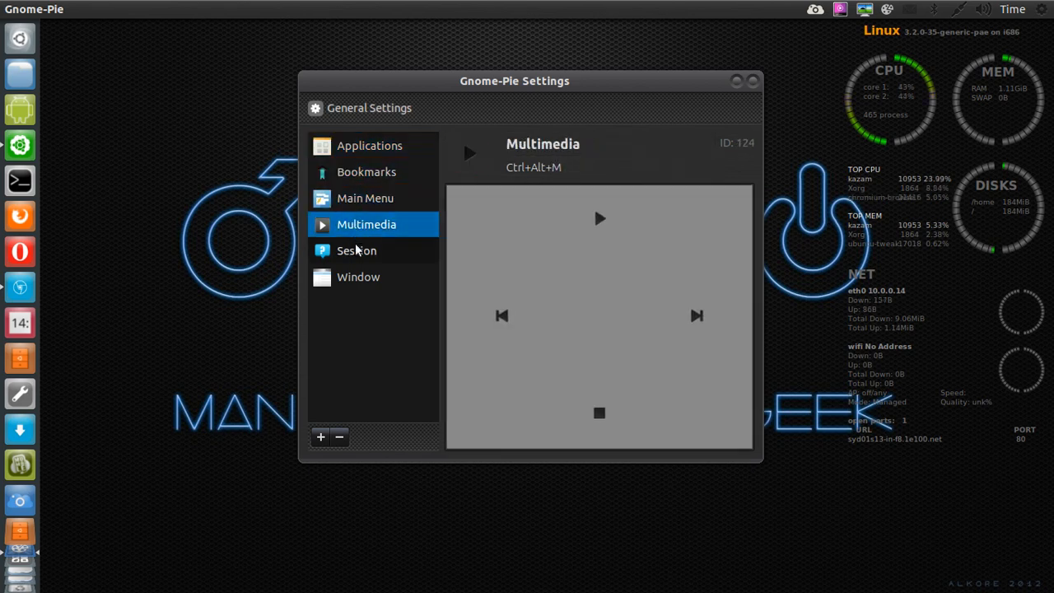
click(358, 277)
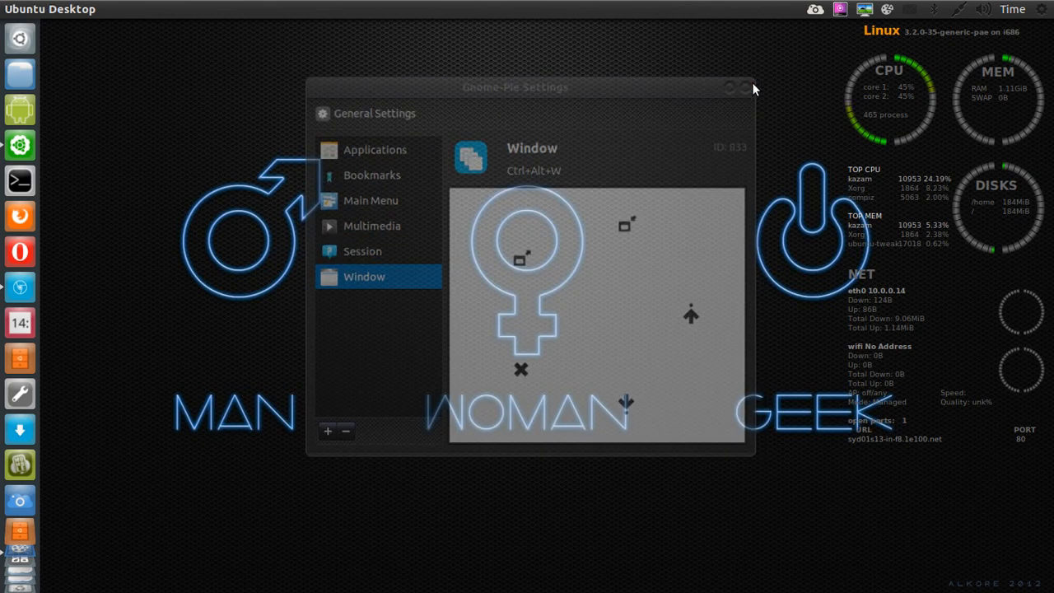
click(742, 88)
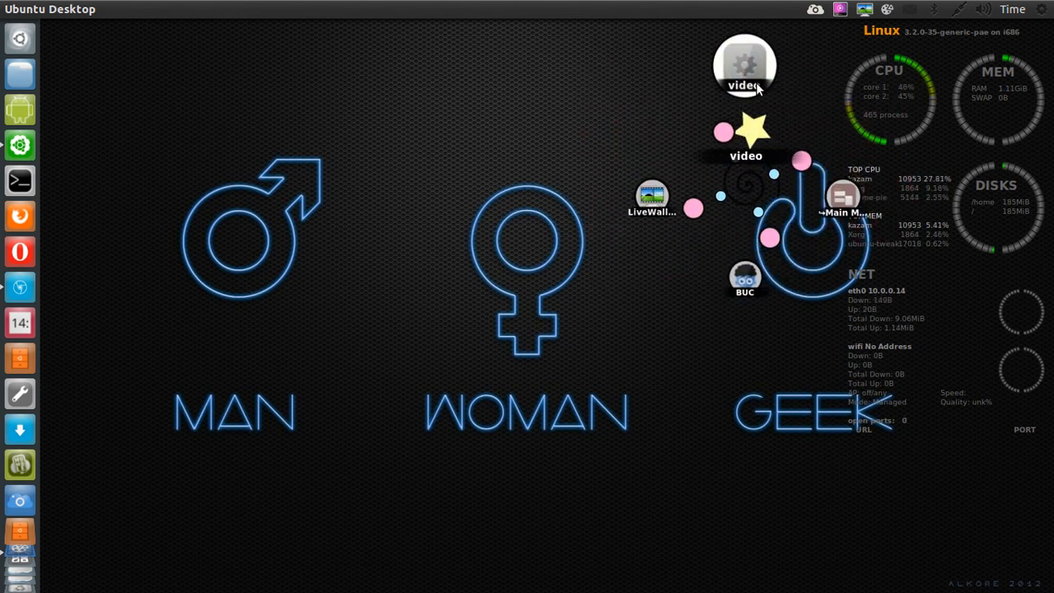
click(745, 66)
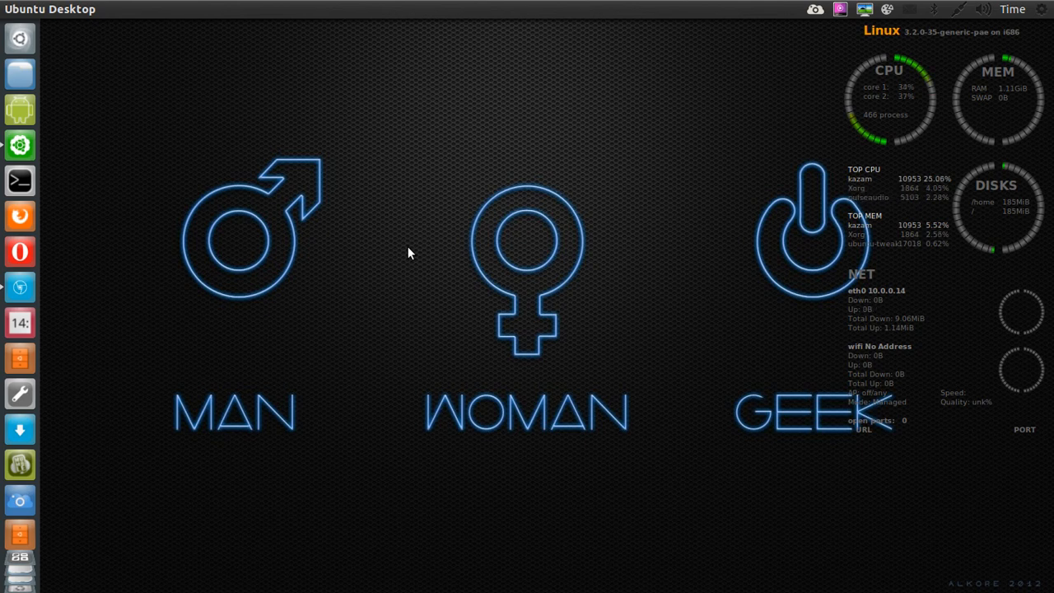
mouse_move(852, 27)
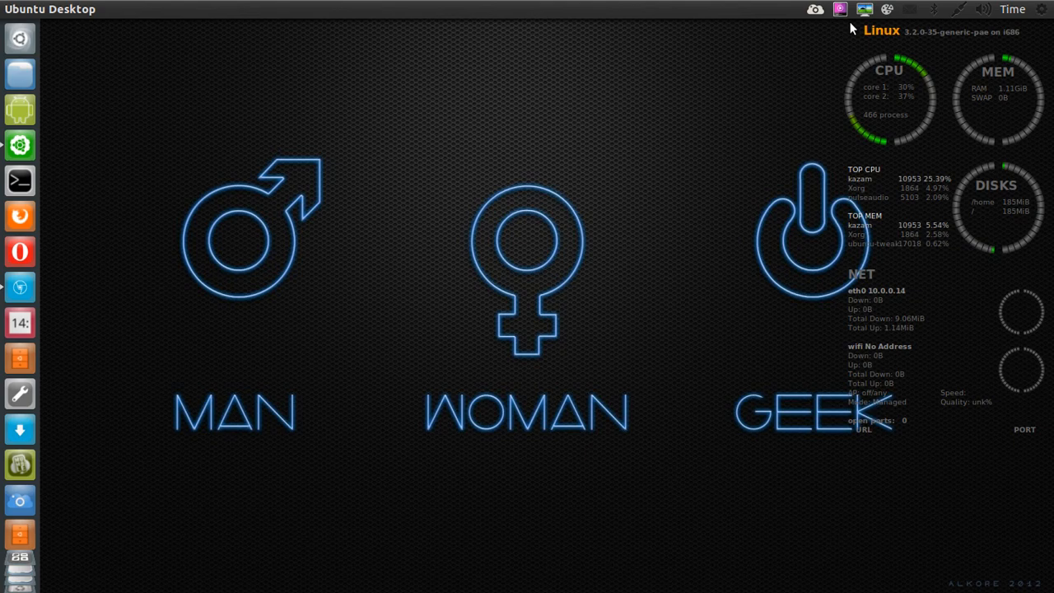
click(865, 9)
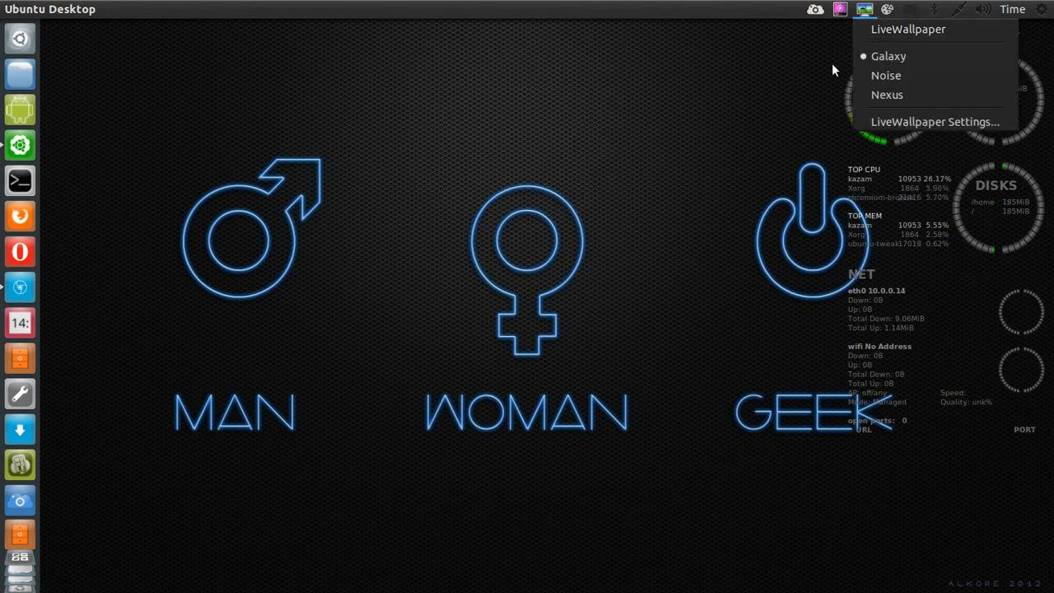
mouse_move(877, 39)
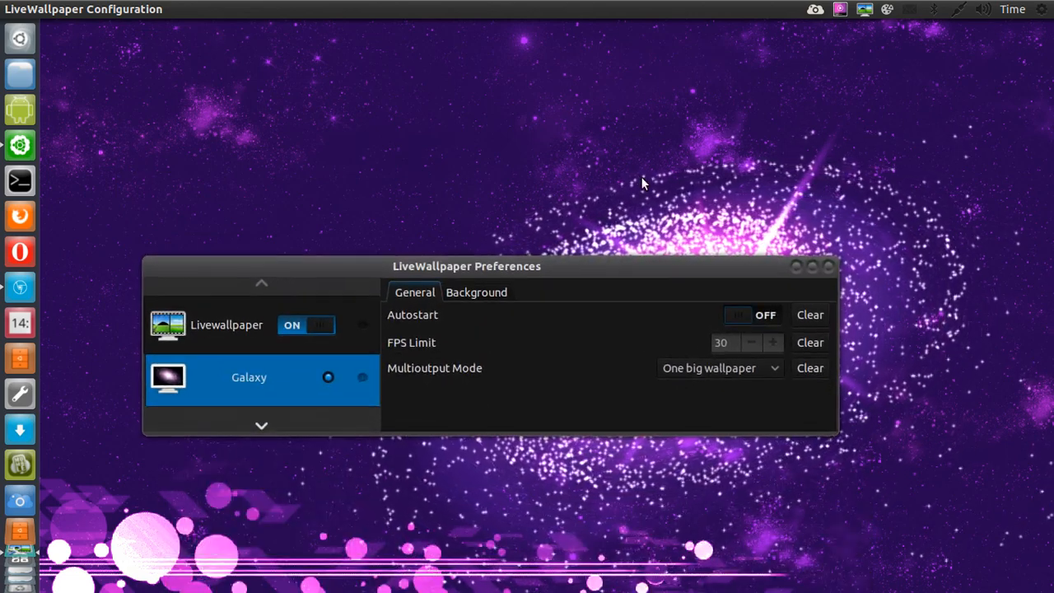
drag(467, 265, 268, 400)
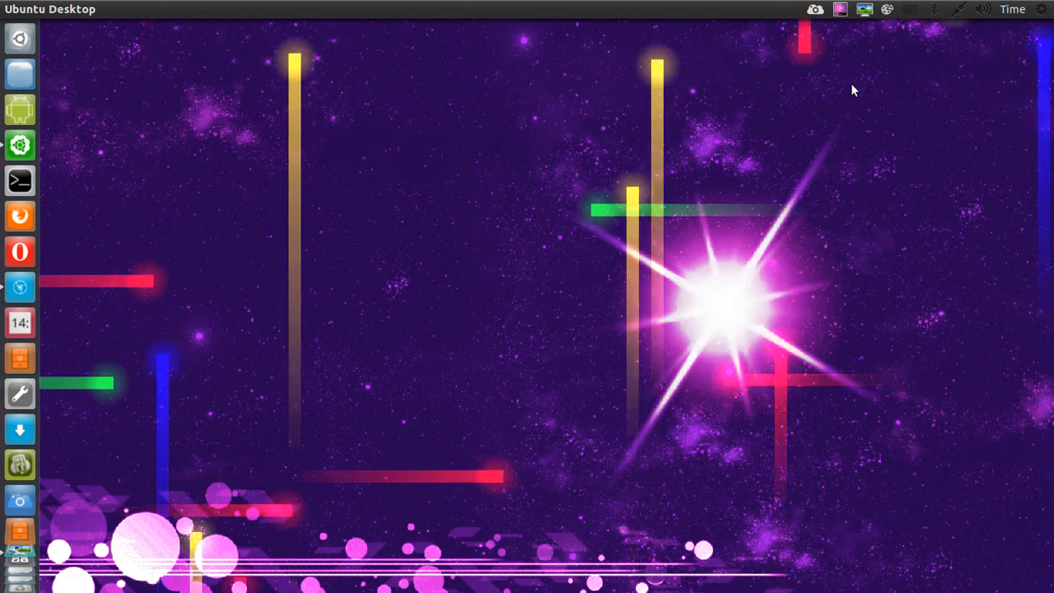
click(840, 9)
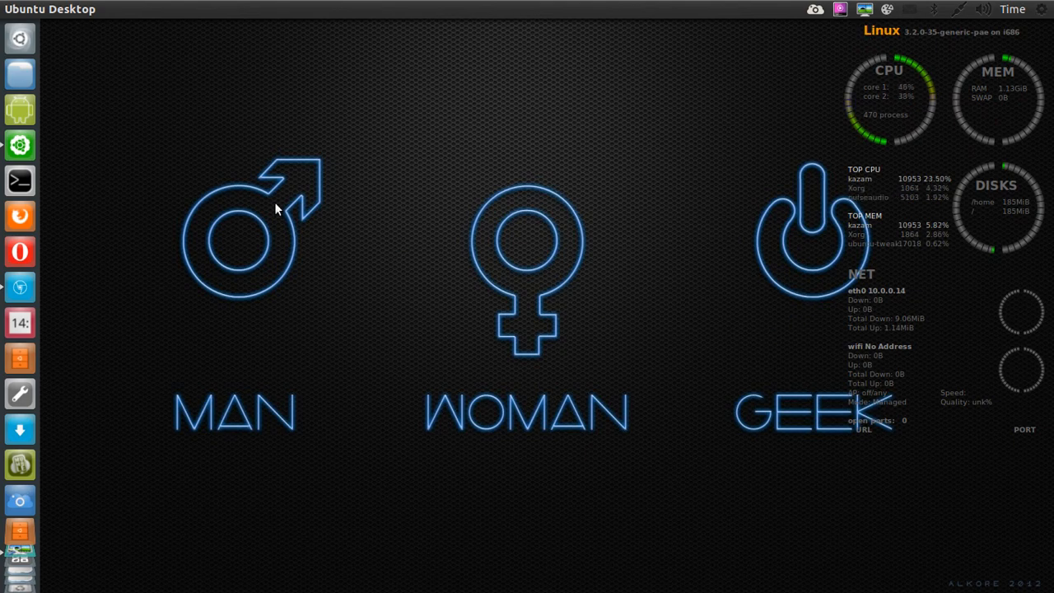
Step: Search the Dash for 'Ca' and launch Cairo-Dock from the results
click(19, 38)
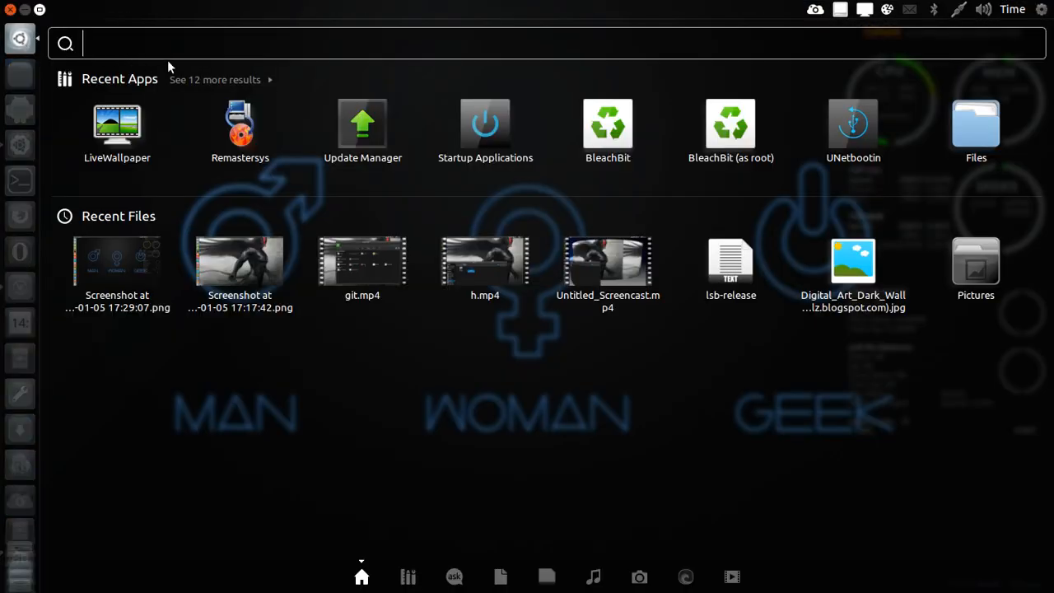
text(C)
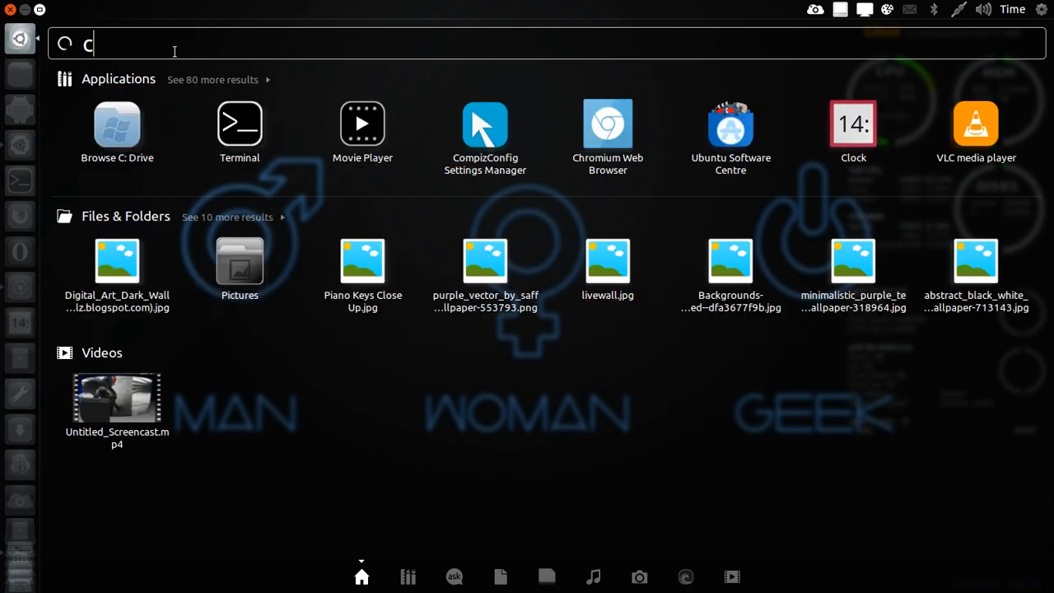
text(a)
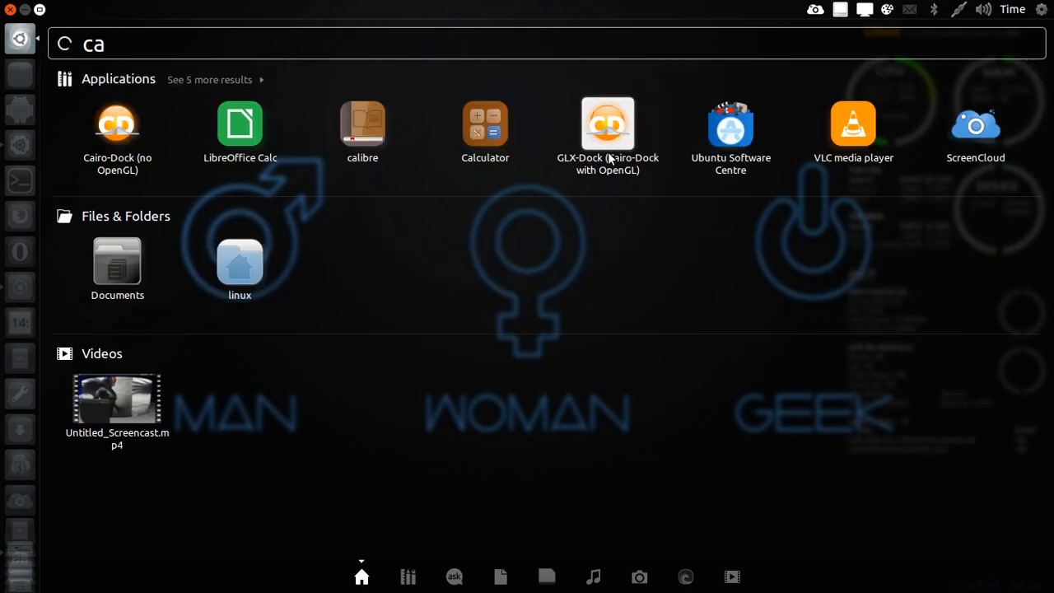
key(Escape)
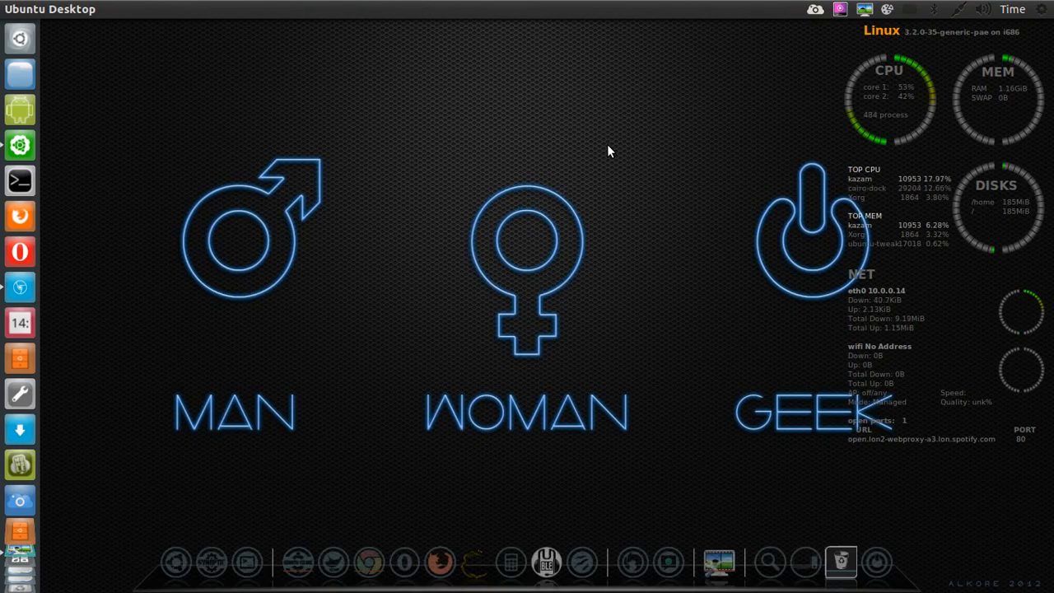
mouse_move(441, 543)
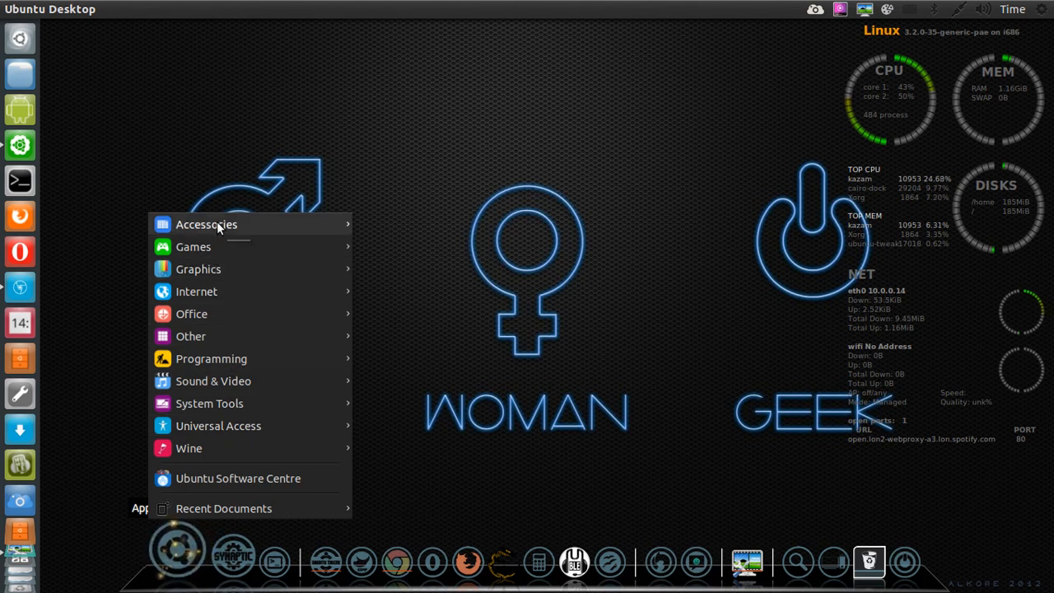
mouse_move(193, 246)
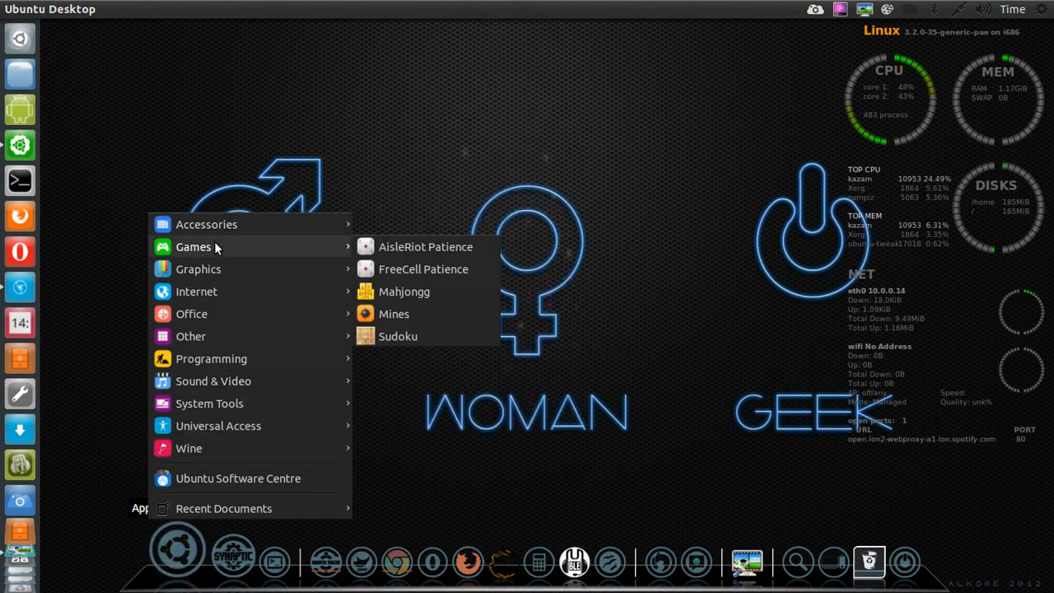
mouse_move(197, 269)
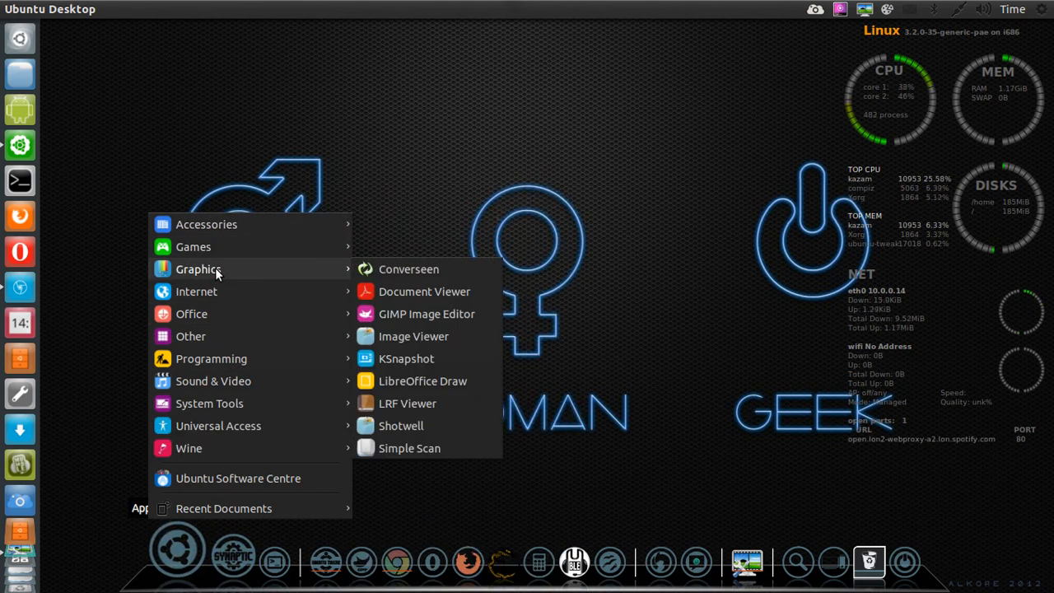
mouse_move(196, 292)
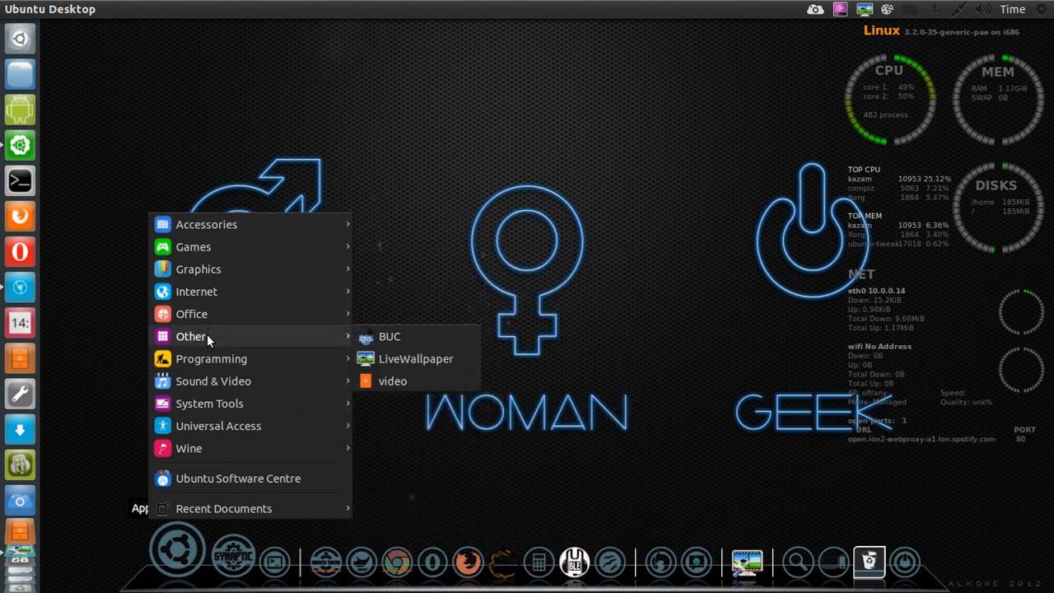
mouse_move(213, 381)
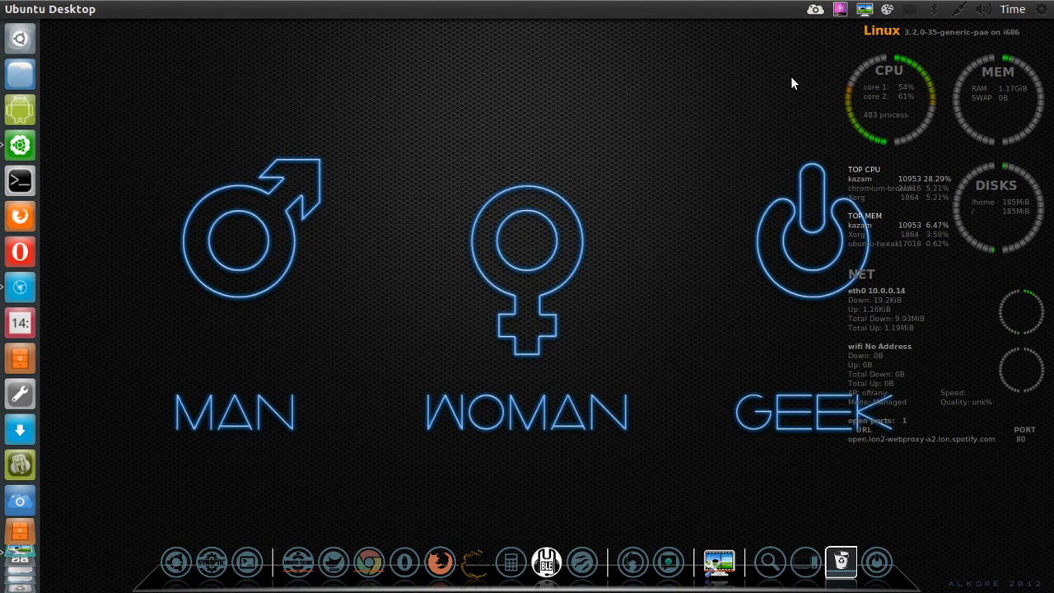
mouse_move(847, 31)
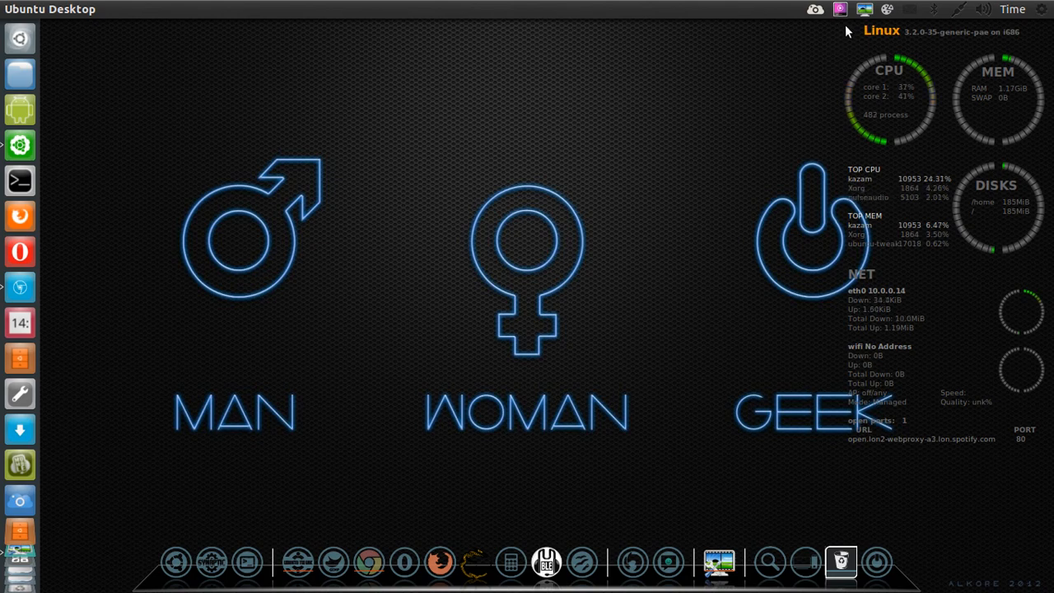